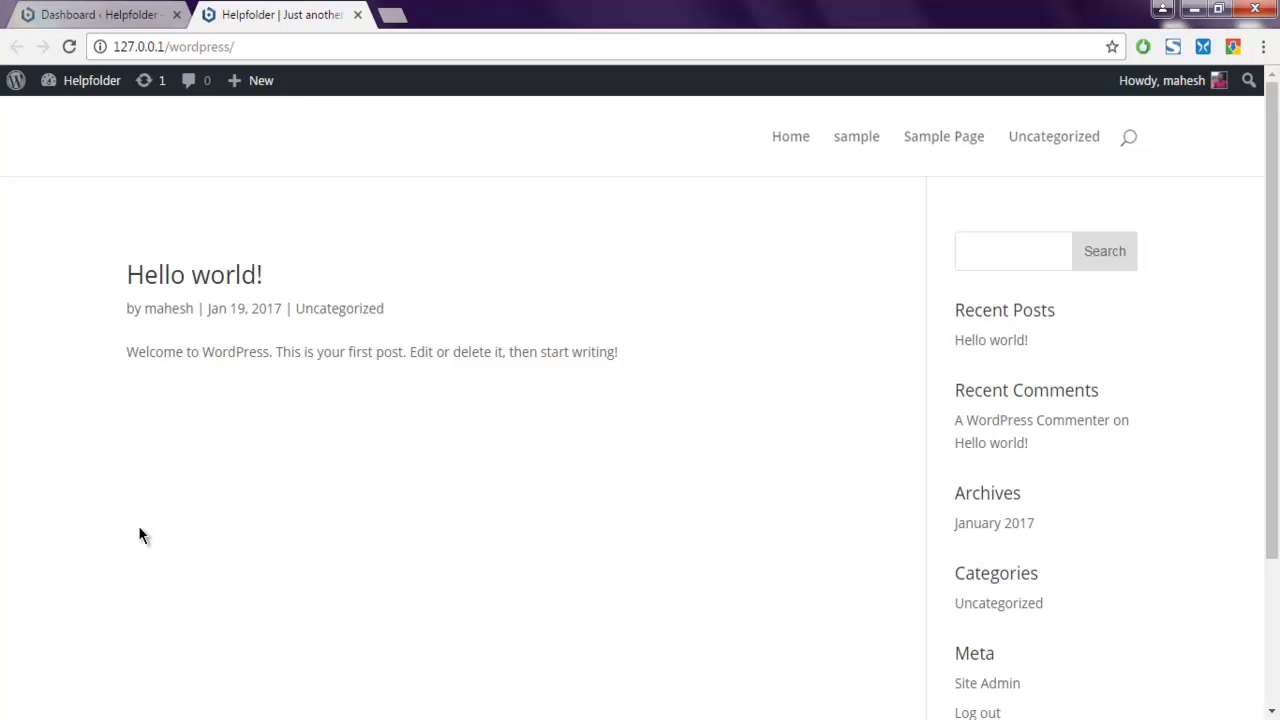
mouse_move(156, 392)
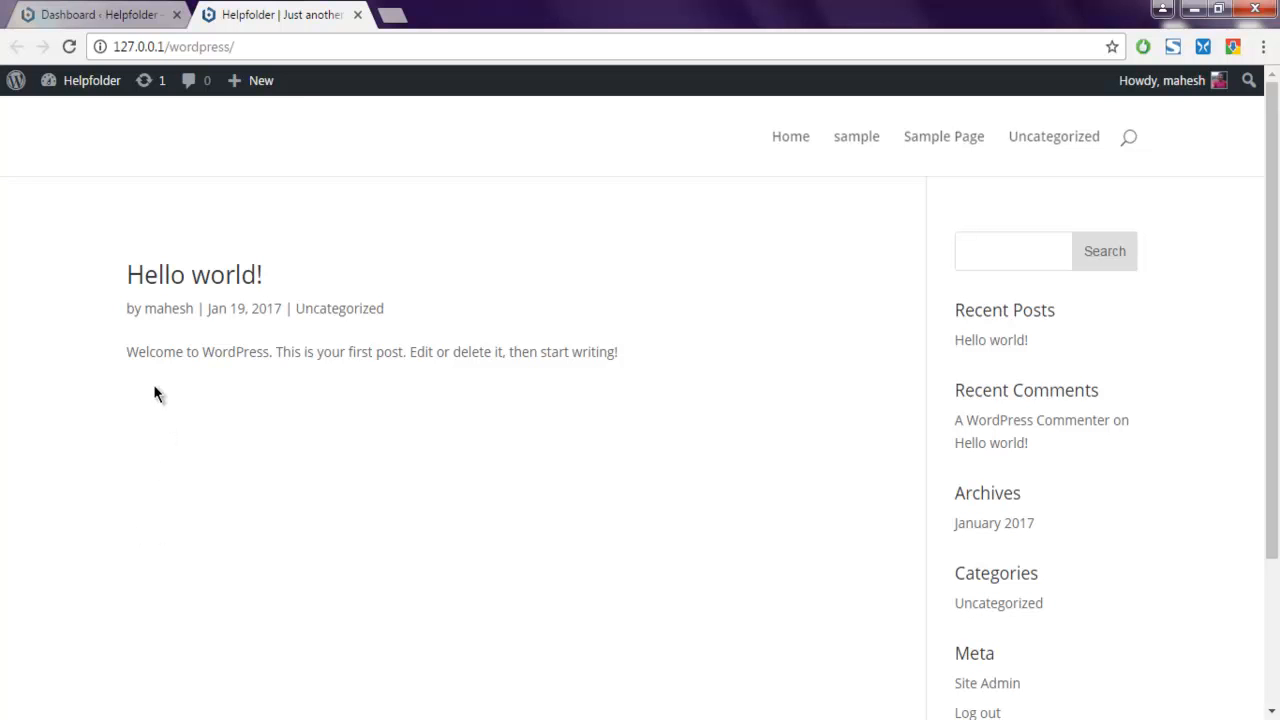
Scroll the Hello world front page to reach the empty content area for inspection.
scroll("up", 3)
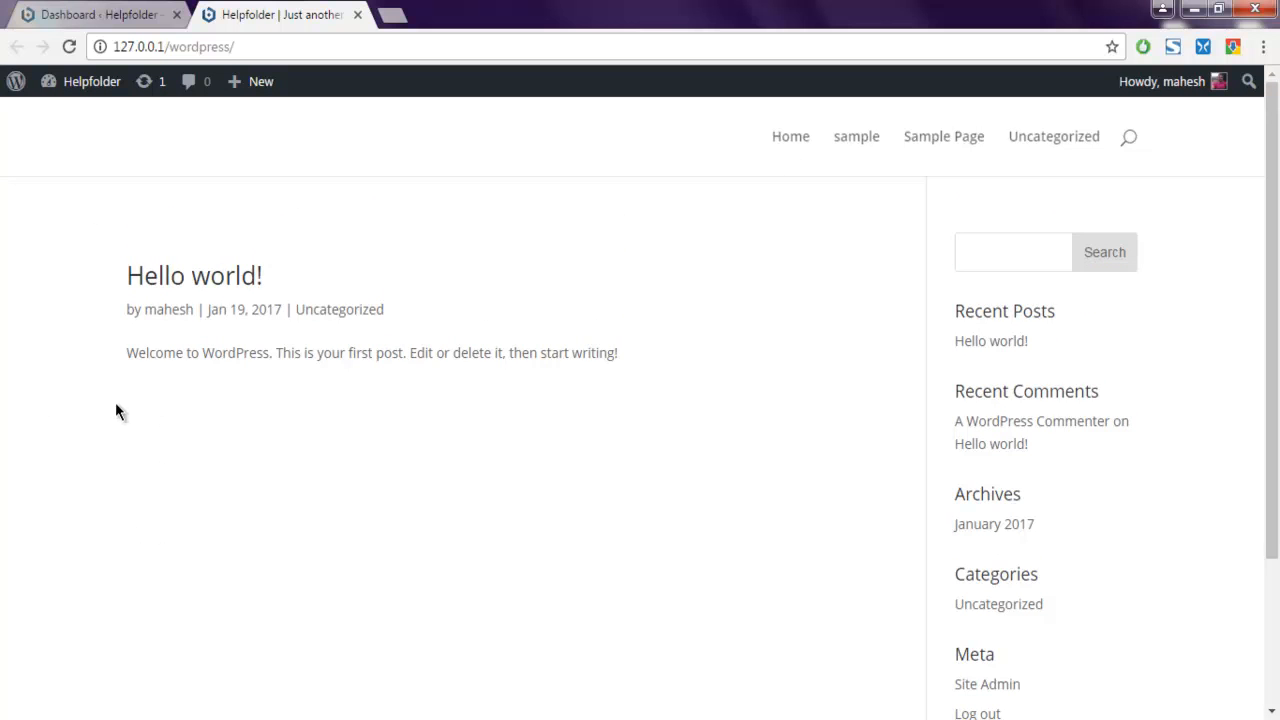
scroll("down", 3)
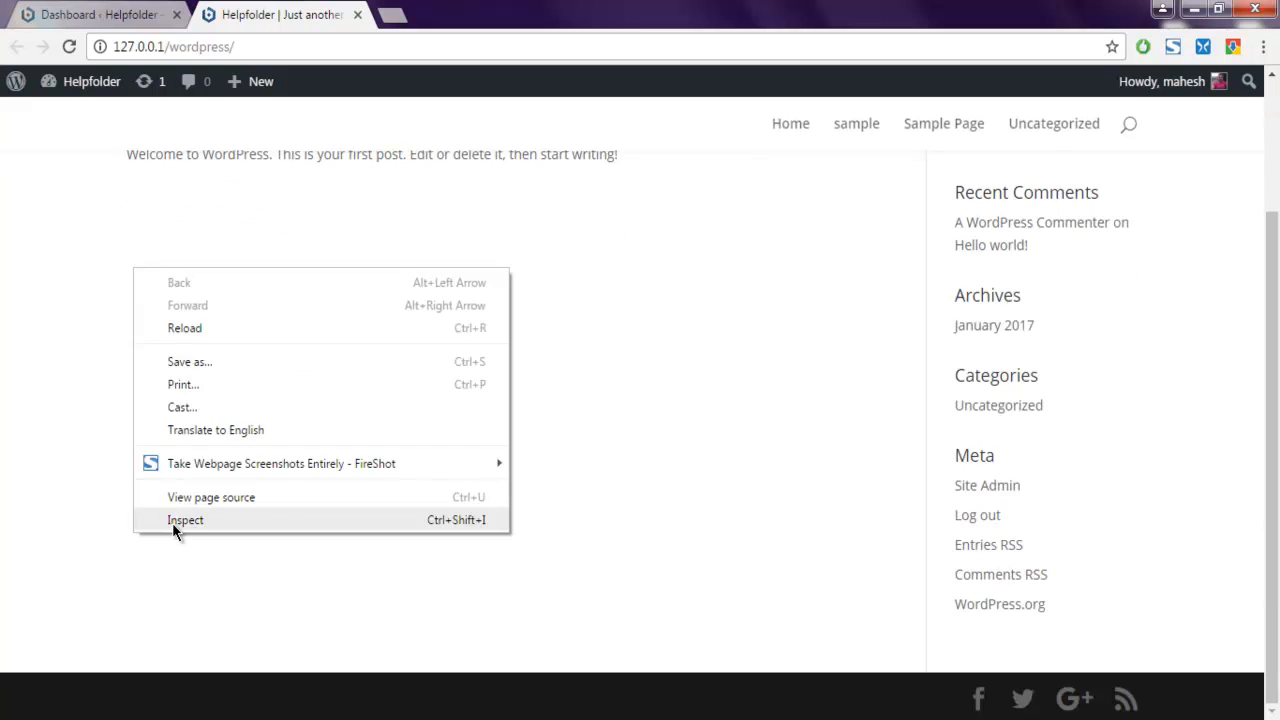
Inspect the page markup in DevTools and locate the #main-content and #content-area containers.
left_click(184, 520)
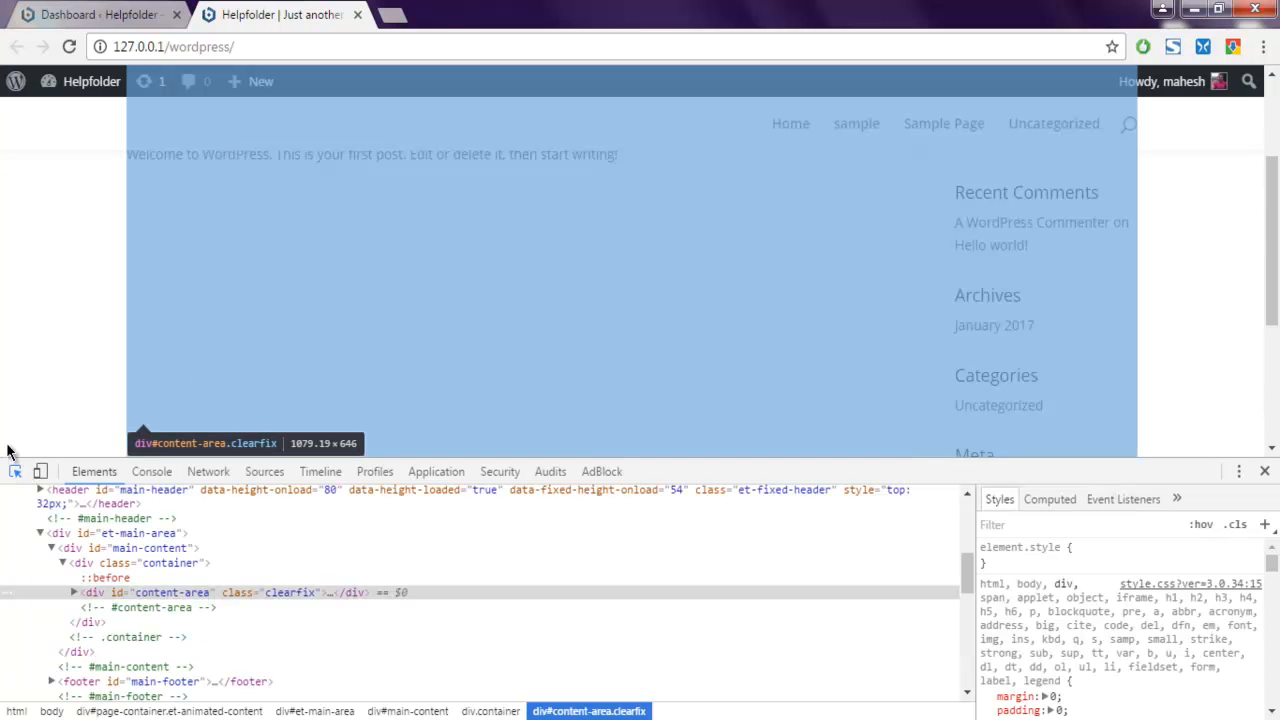
left_click(150, 548)
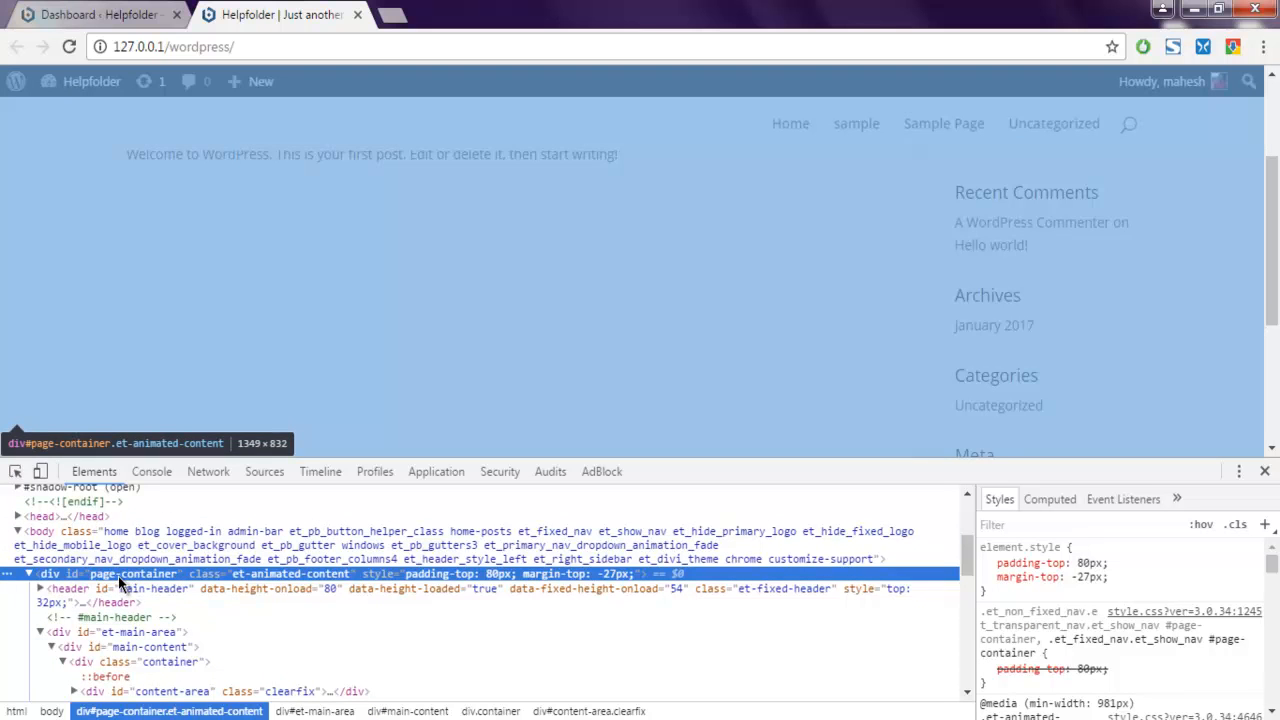
mouse_move(248, 620)
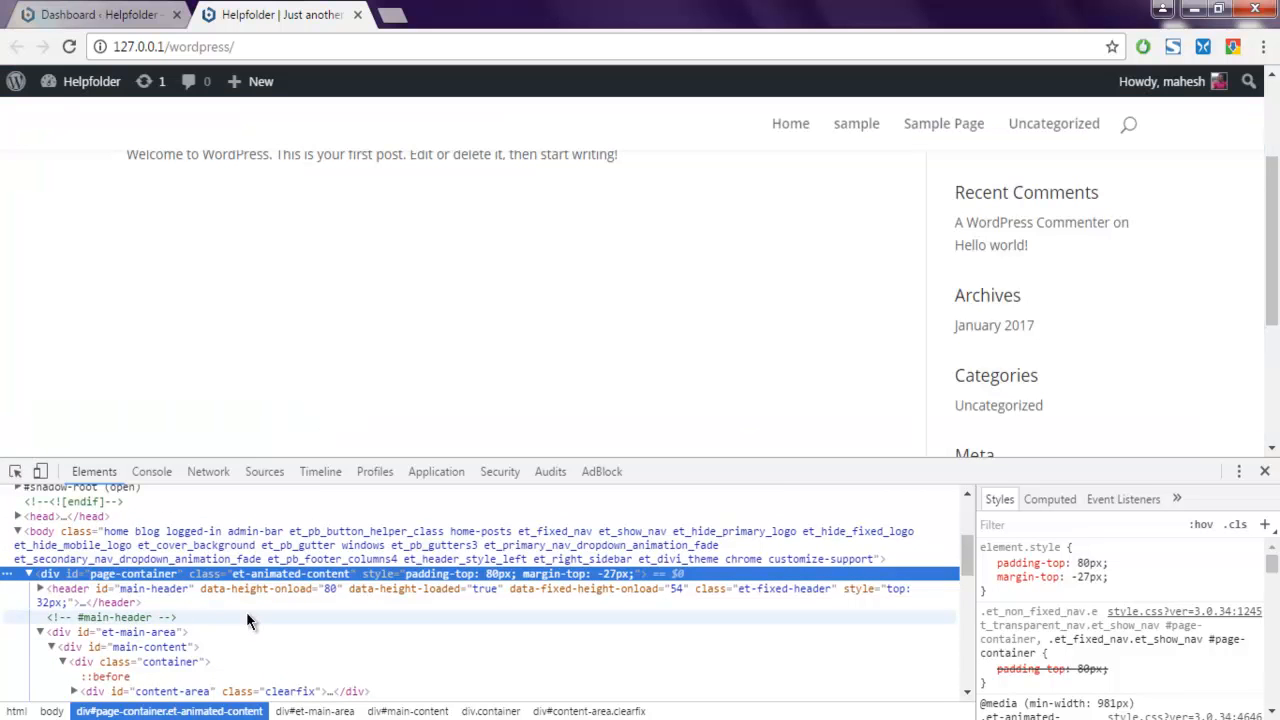
scroll("down", 3)
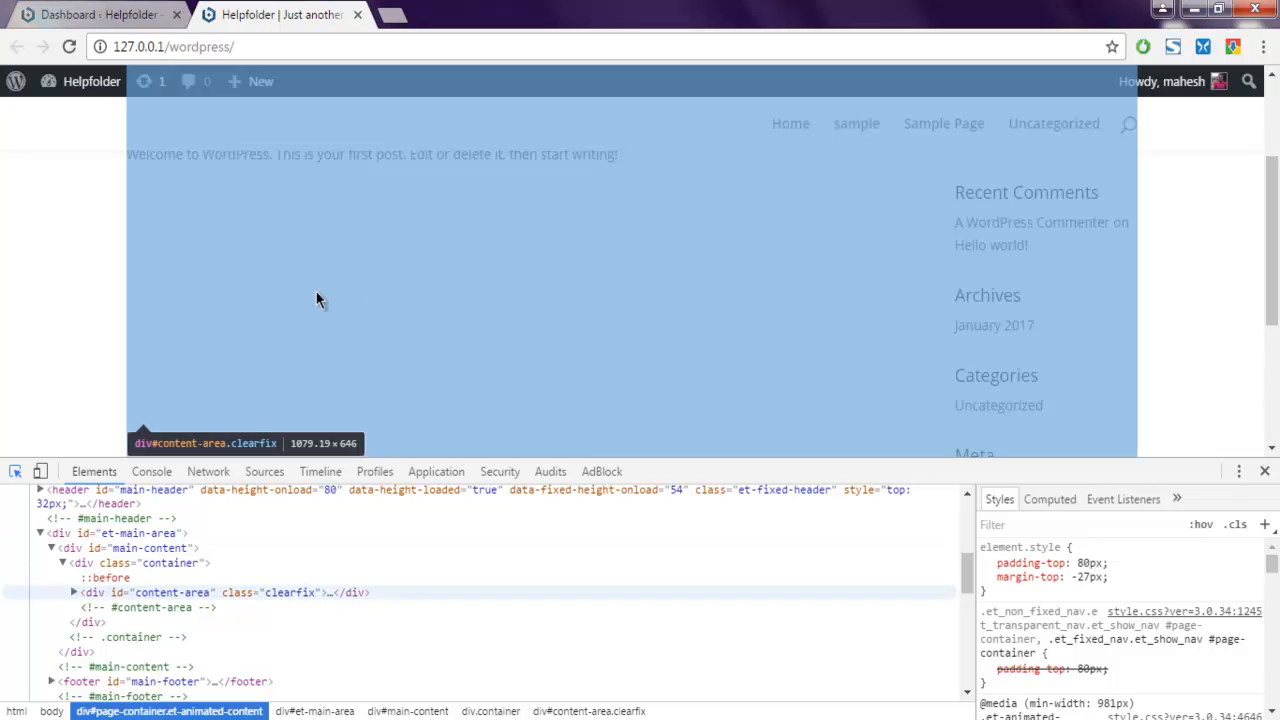
mouse_move(320, 318)
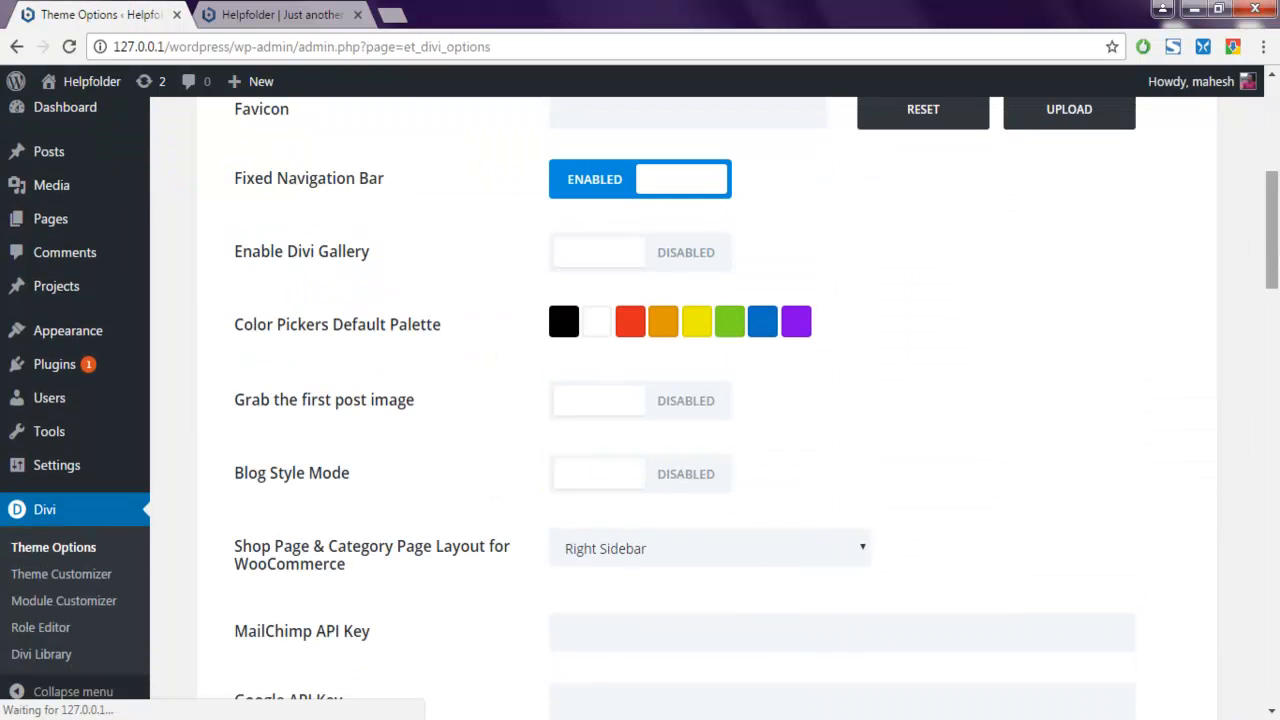
Enter #main-content { background-color: #da4747; } in Divi Custom CSS and save the theme options.
scroll("down", 3)
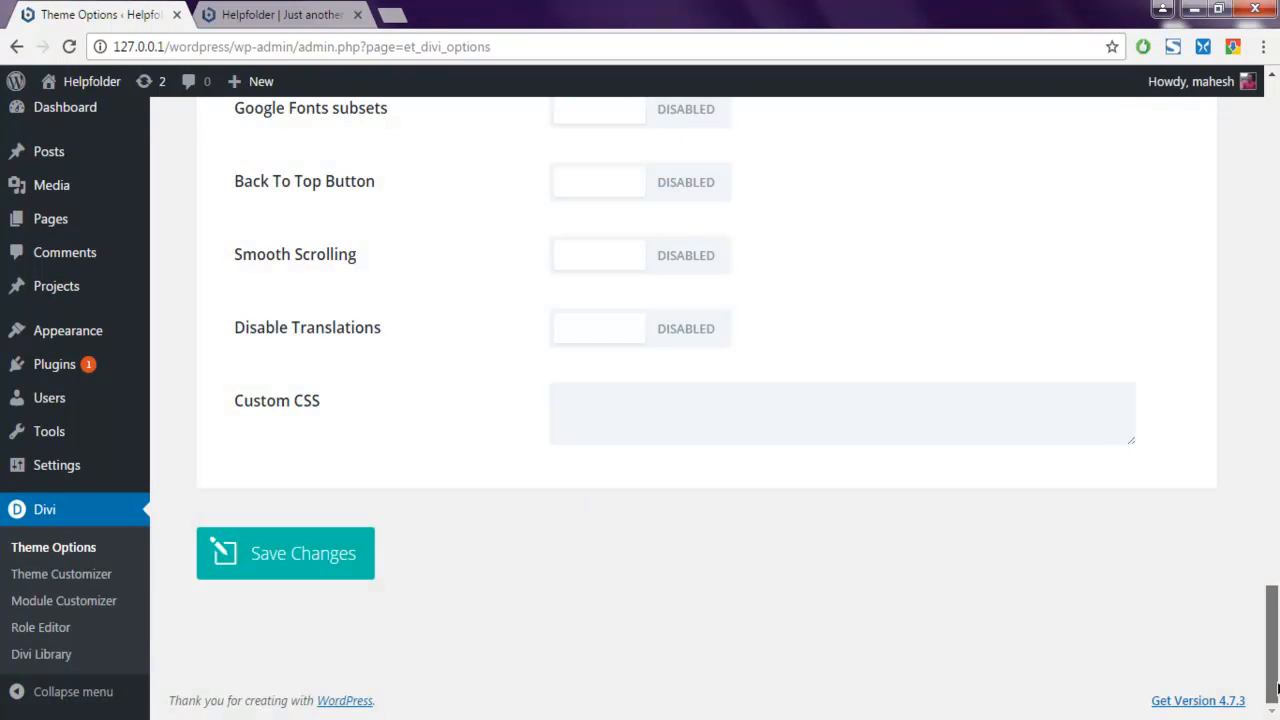
left_click(840, 412)
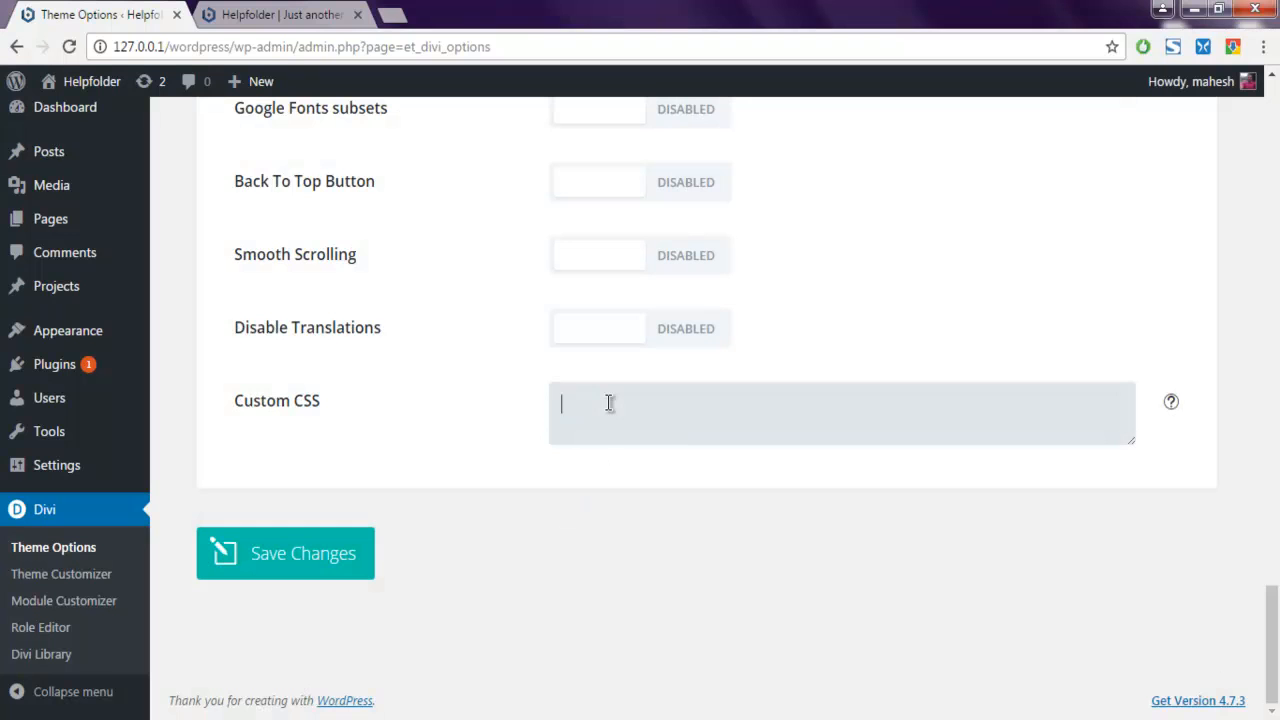
type("#main-")
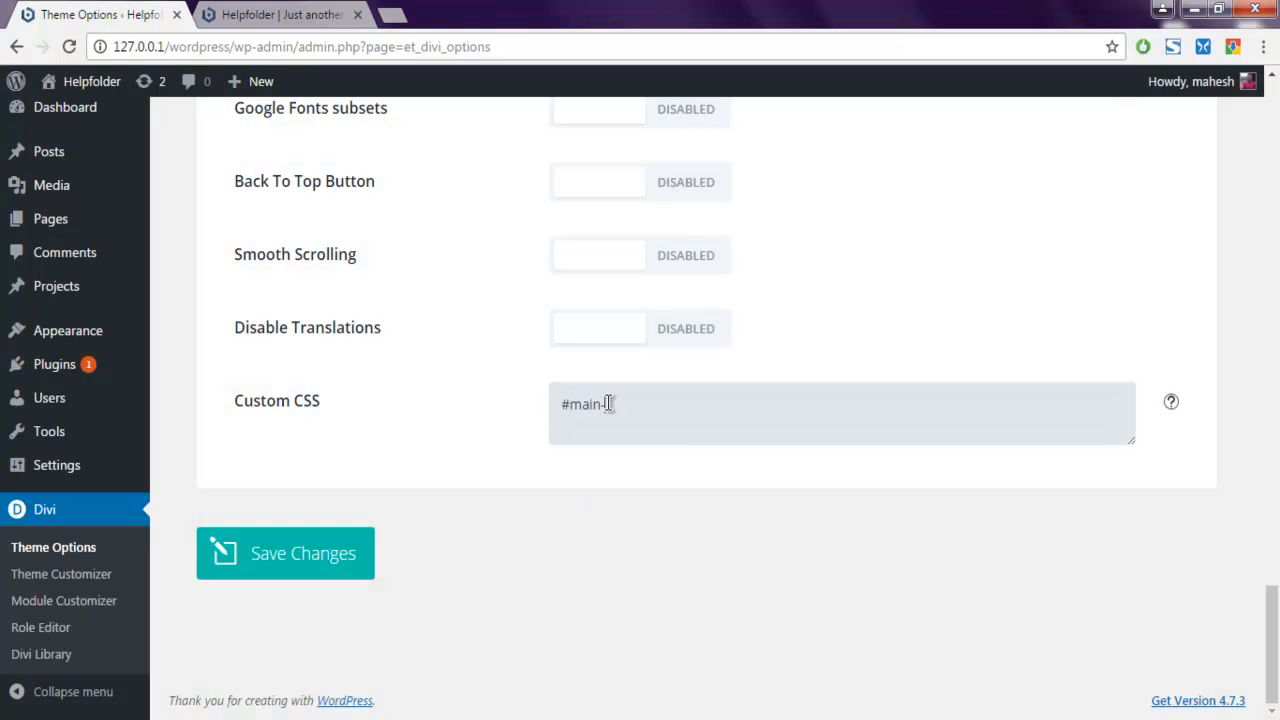
type("content")
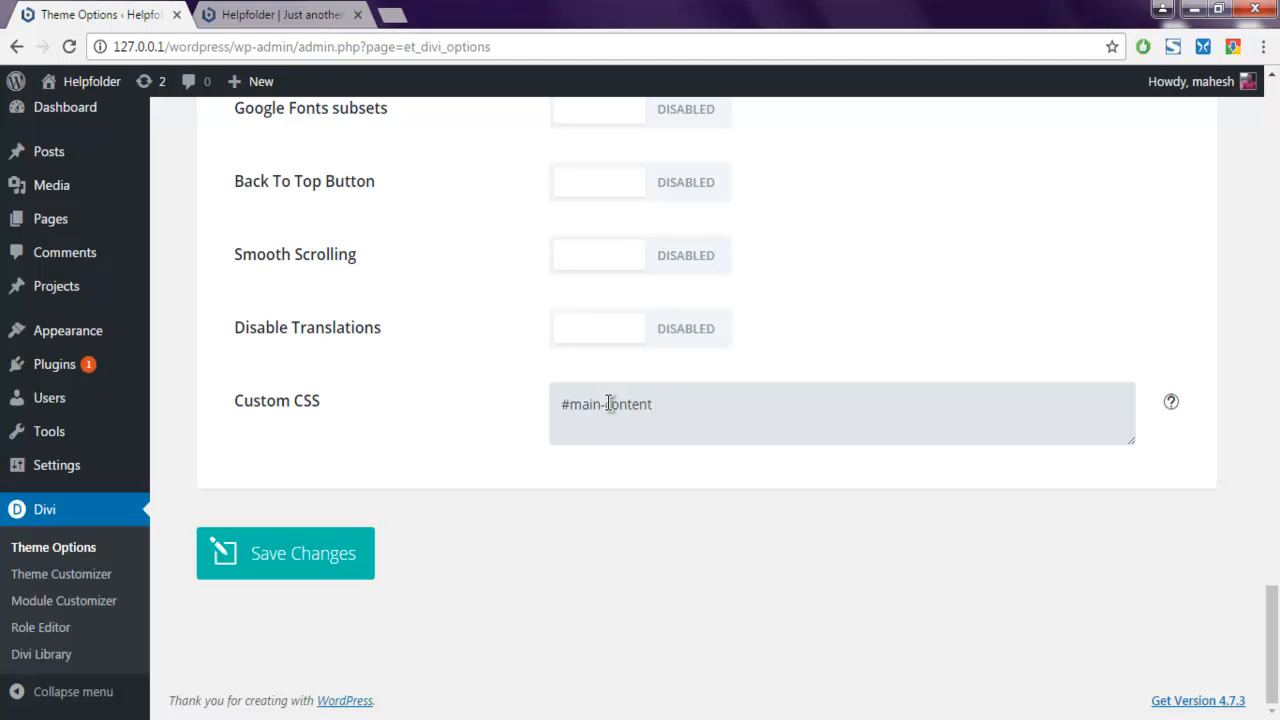
type("{")
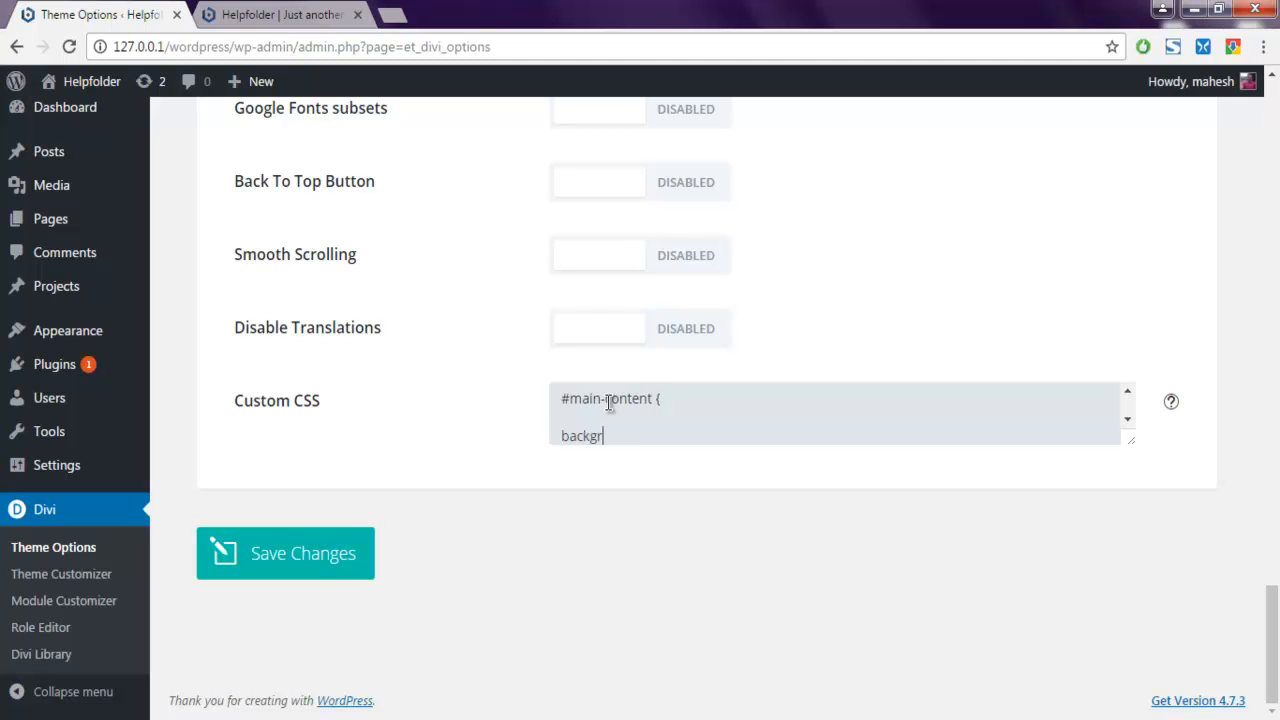
type("ound-color")
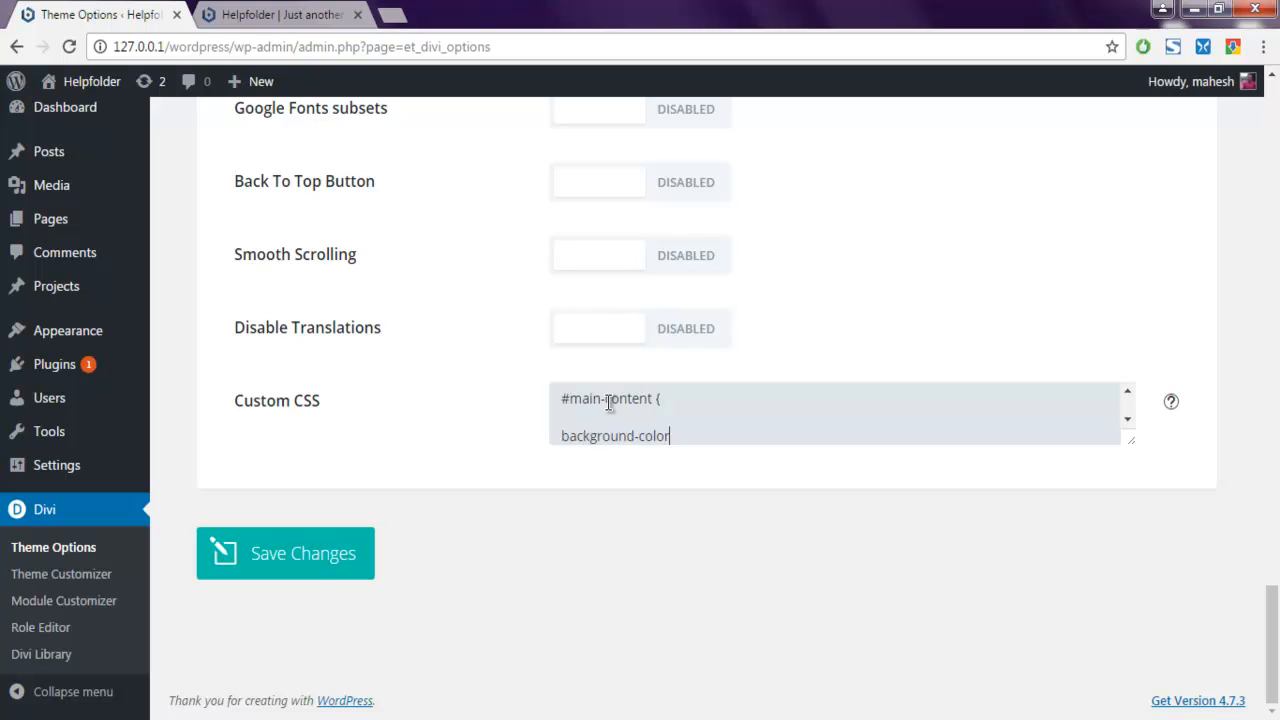
type(": #")
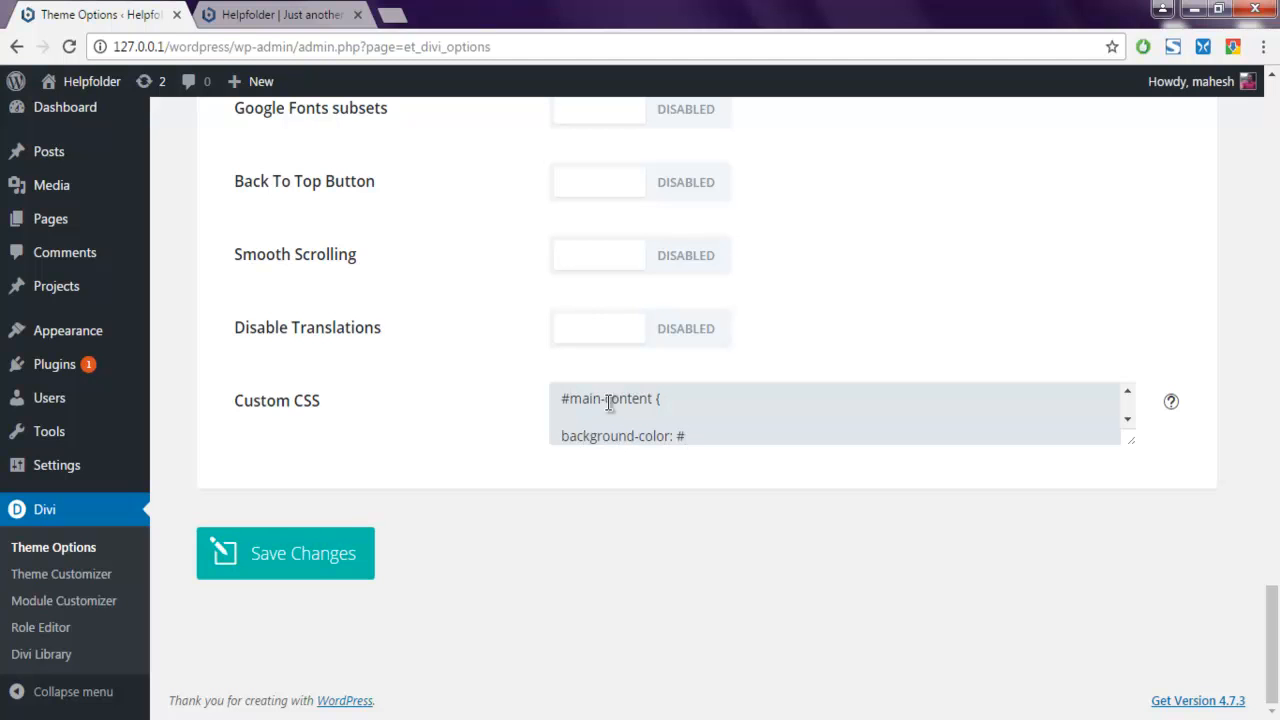
type("da4")
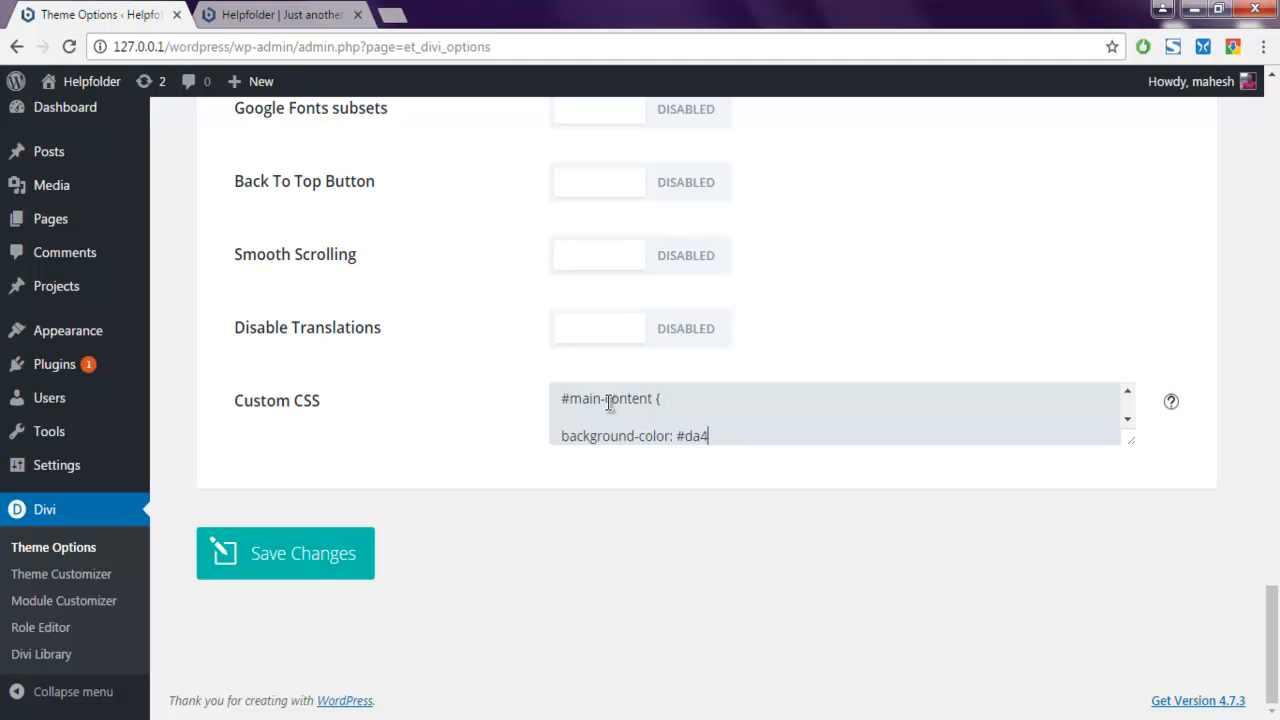
type("747;")
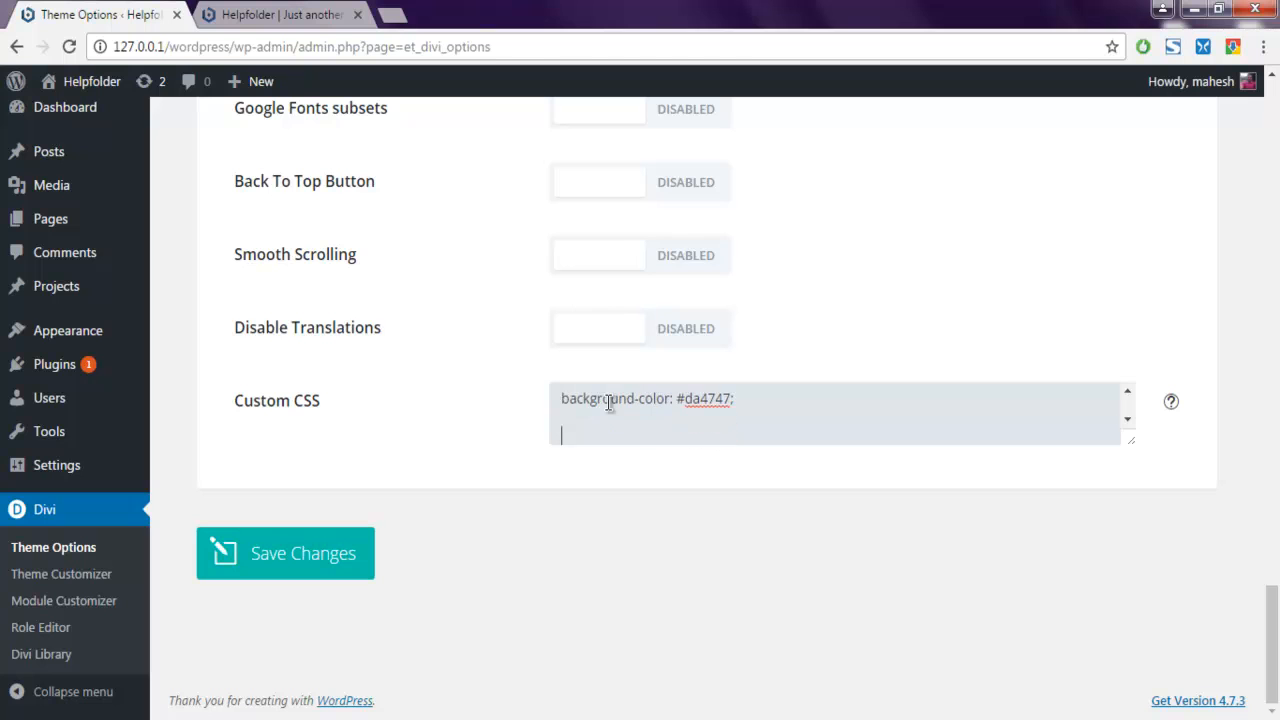
type("}")
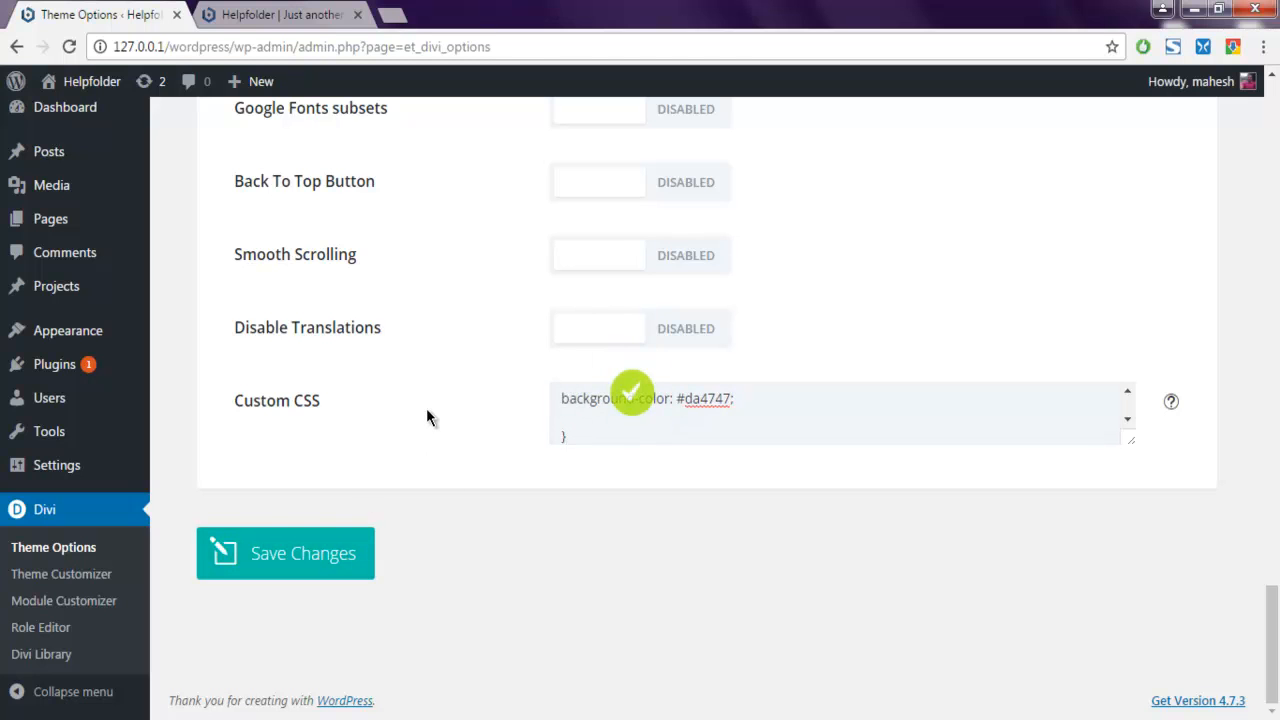
left_click(280, 14)
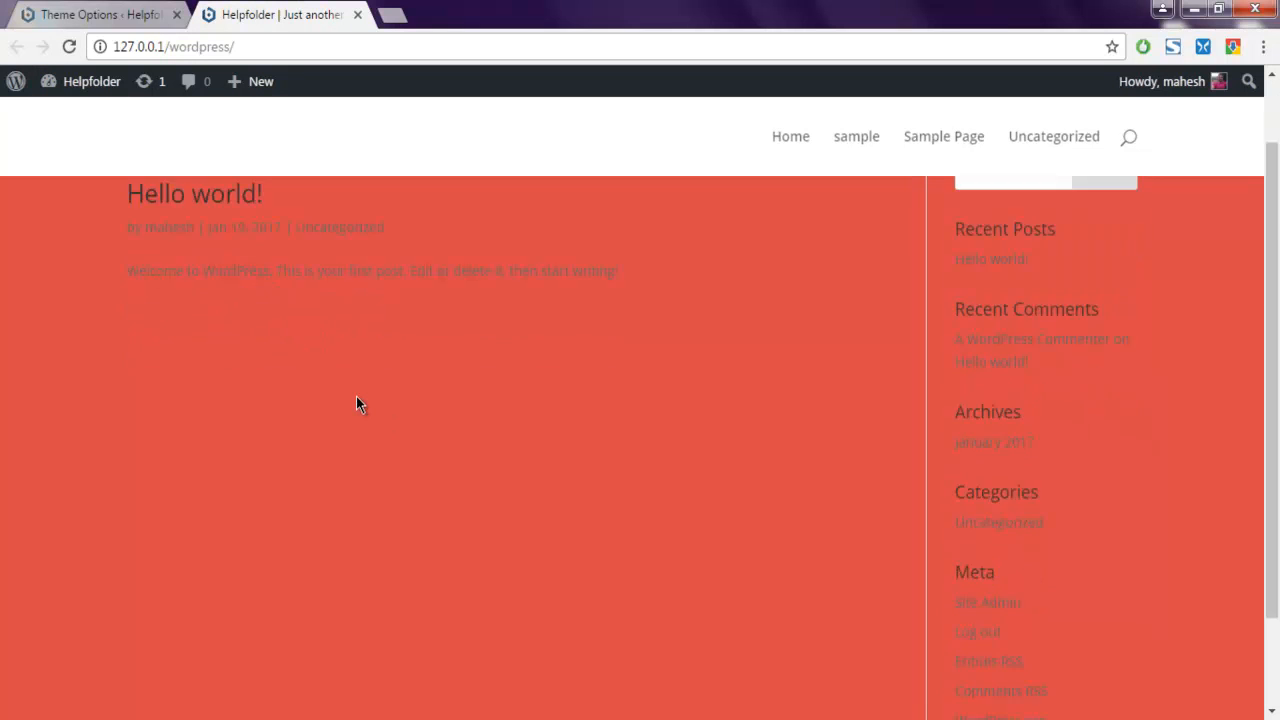
Check the red content area top to bottom on the front page, then return to Divi Theme Options.
scroll("down", 3)
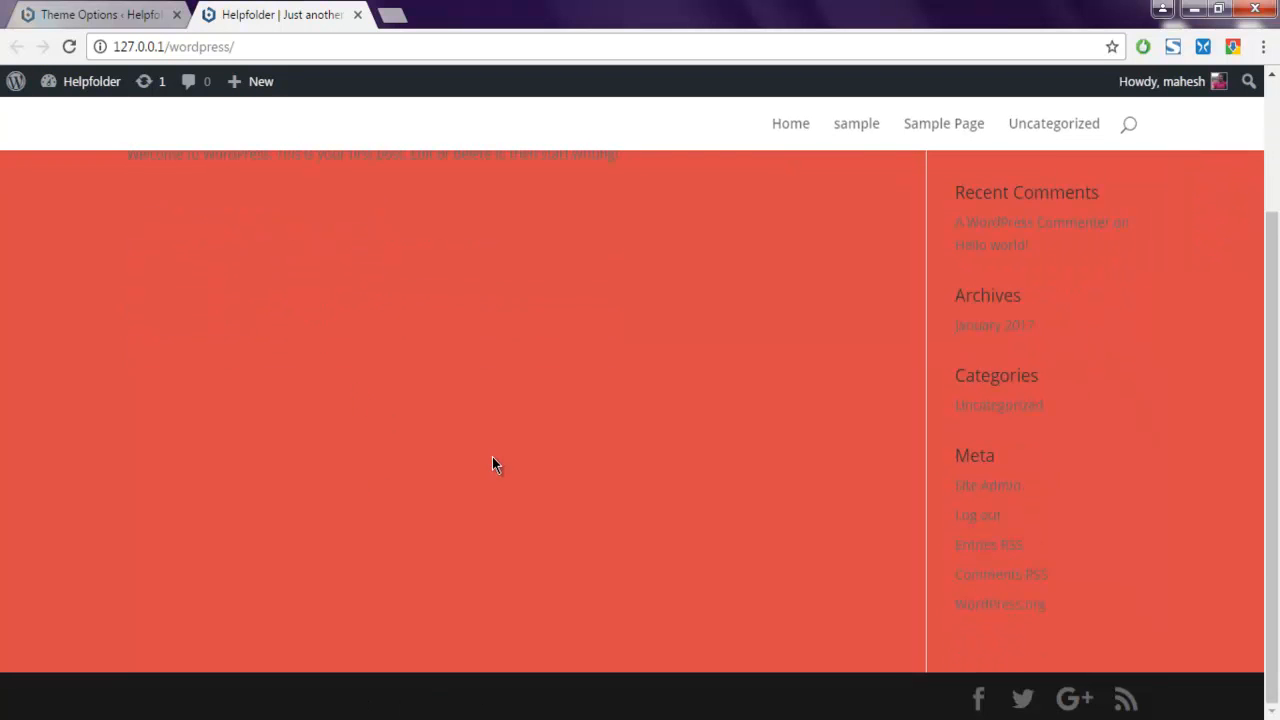
scroll("up", 3)
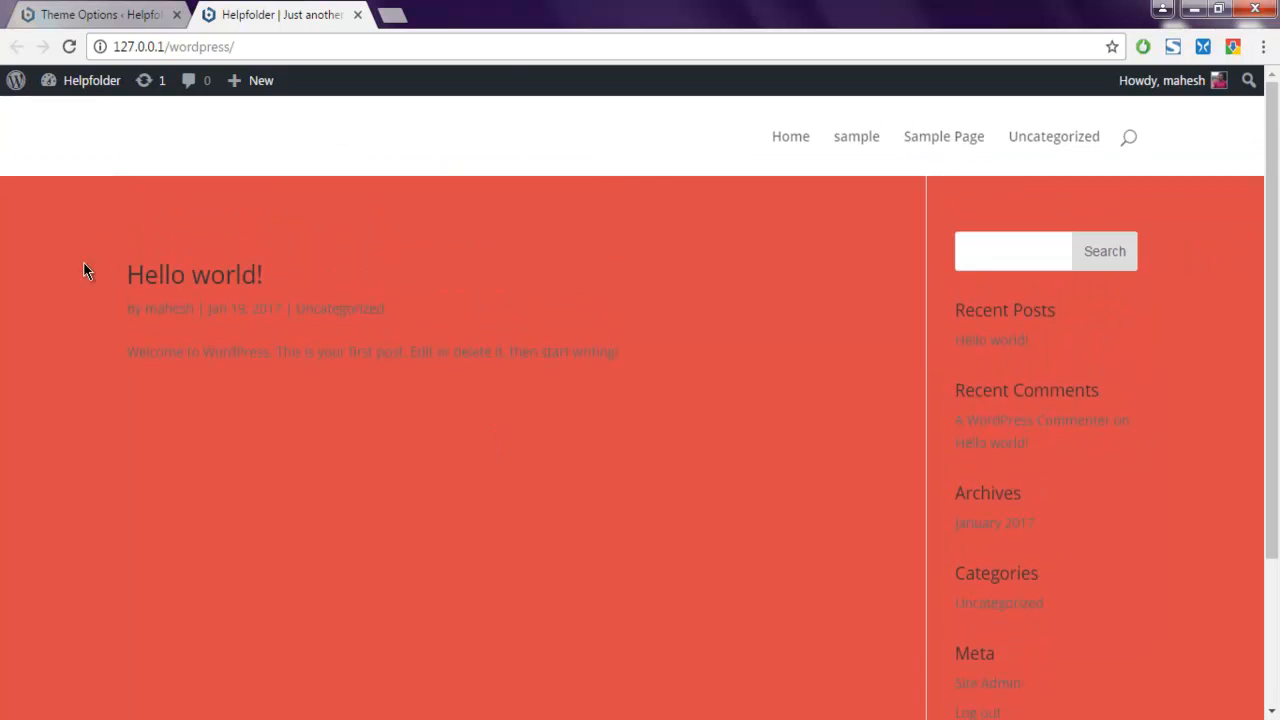
mouse_move(418, 212)
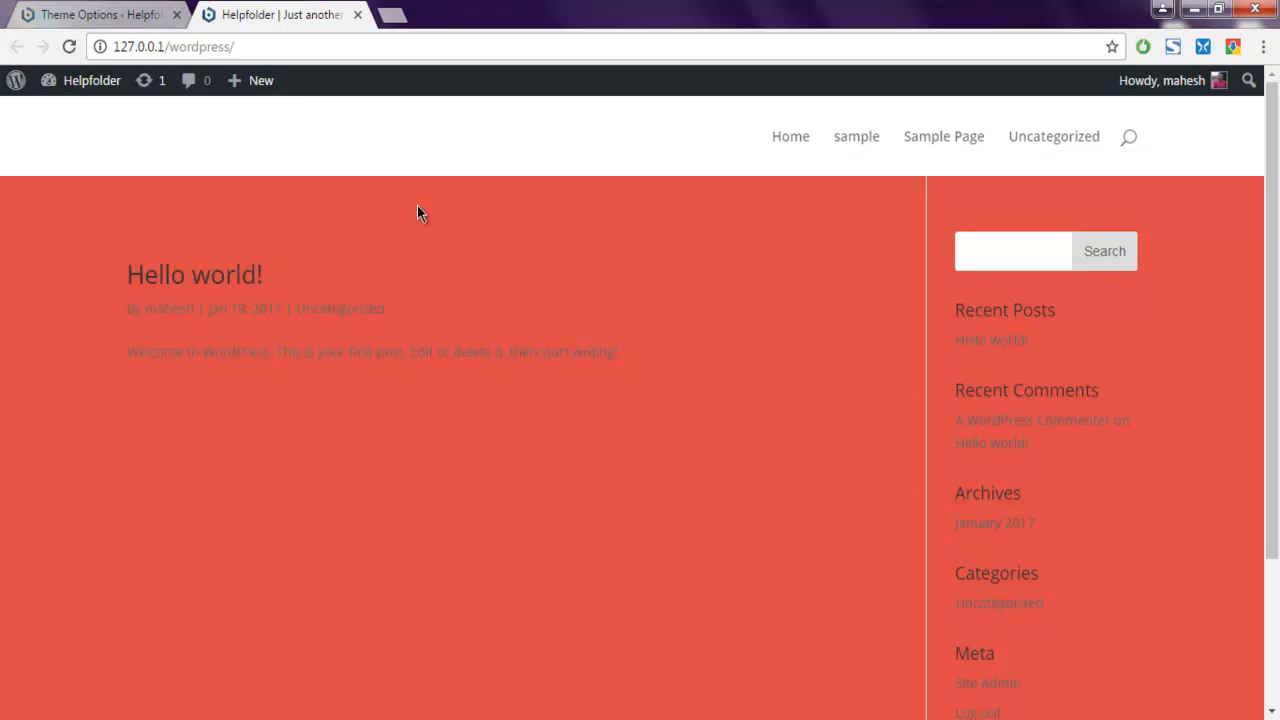
mouse_move(164, 200)
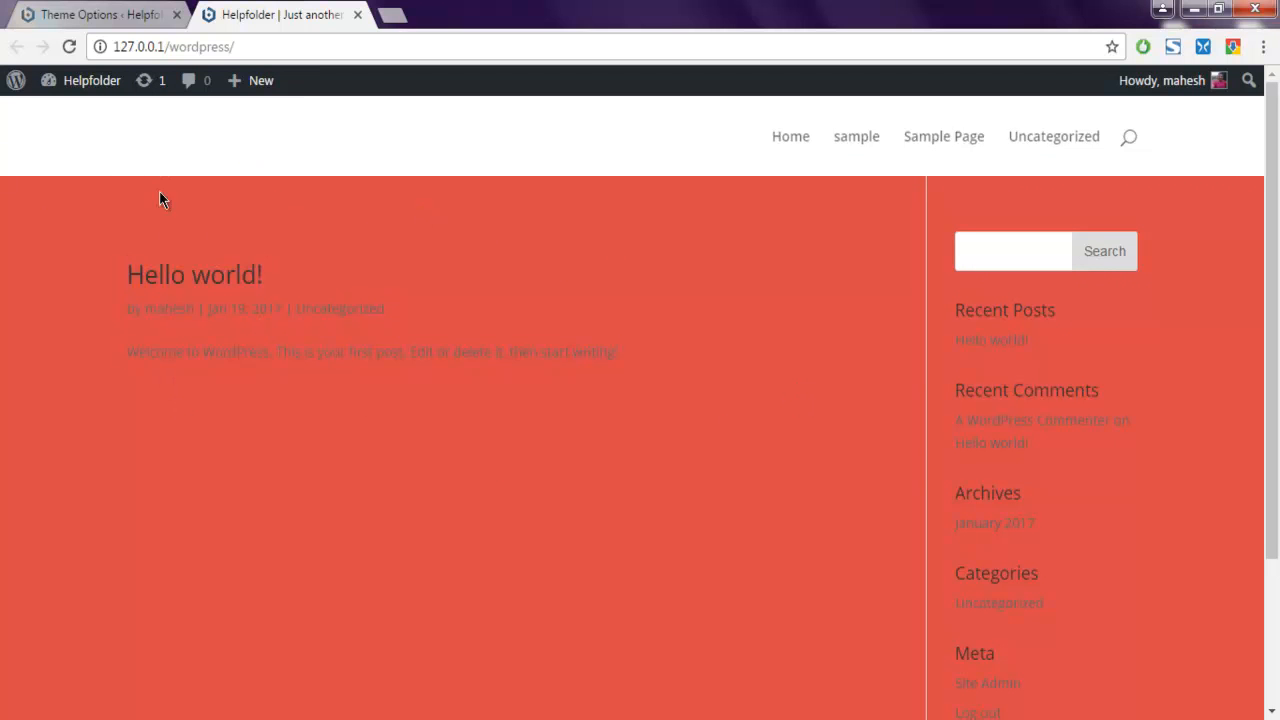
scroll("down", 3)
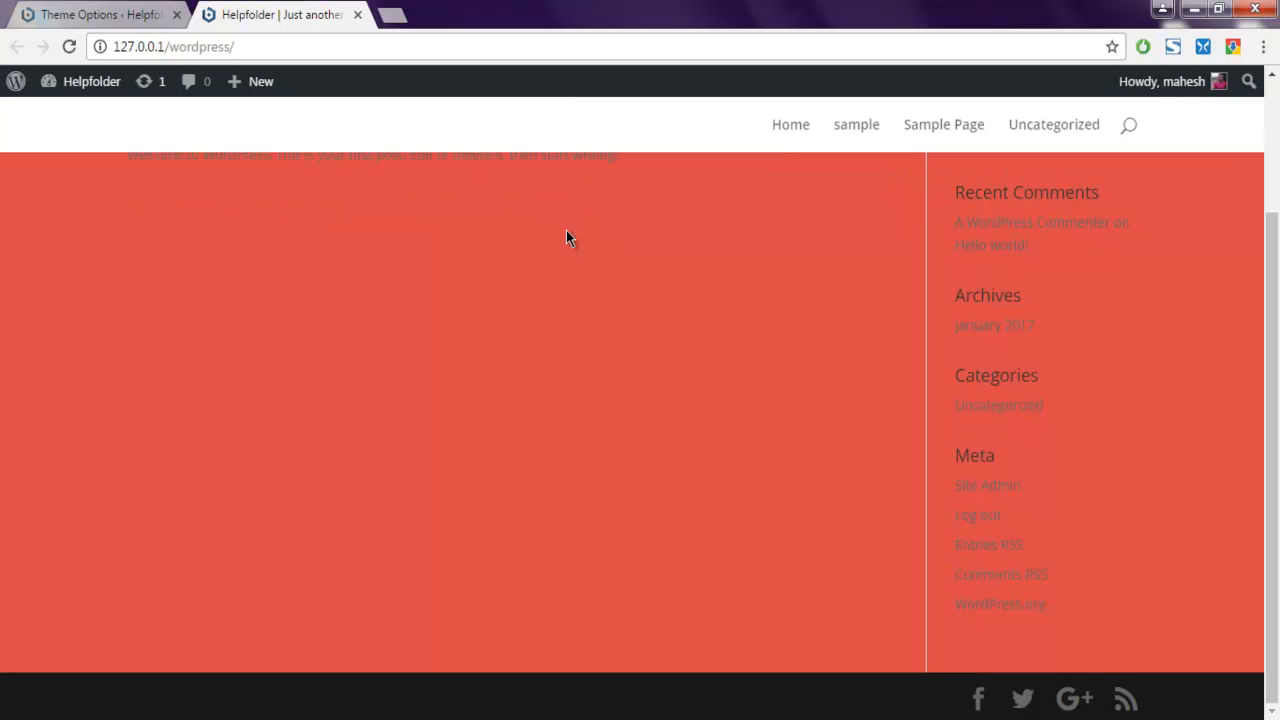
left_click(90, 14)
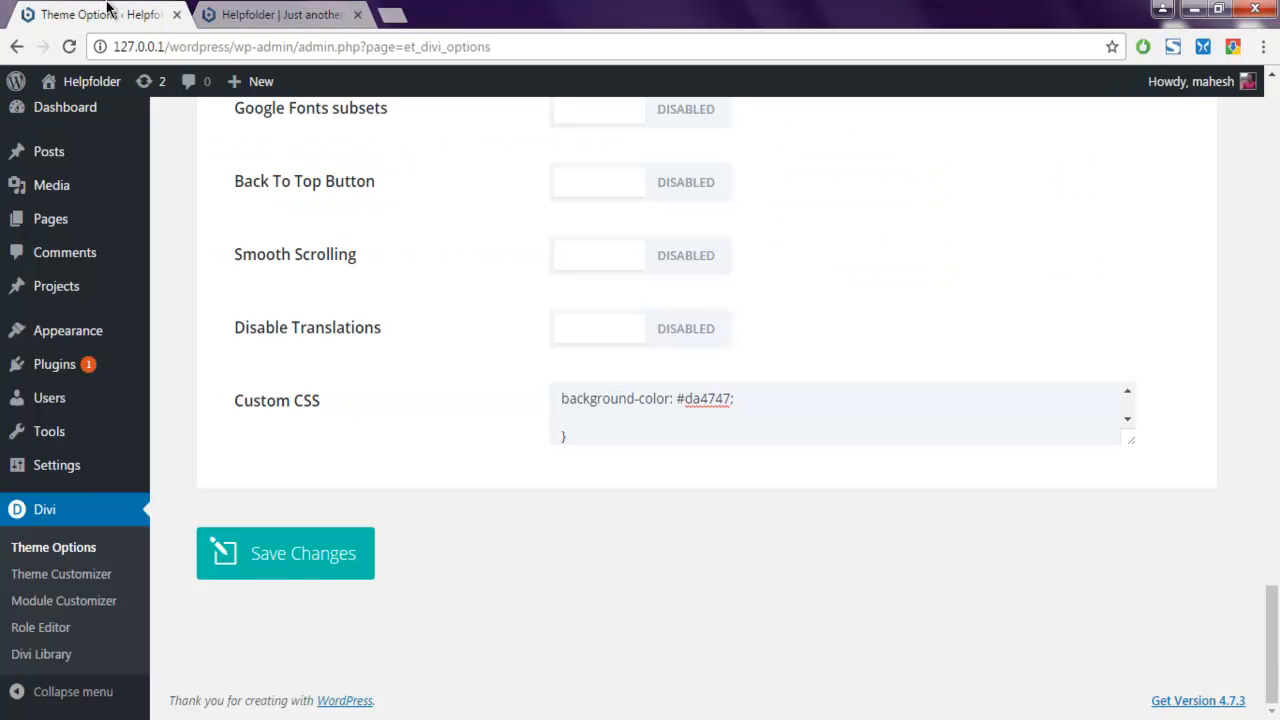
mouse_move(54, 548)
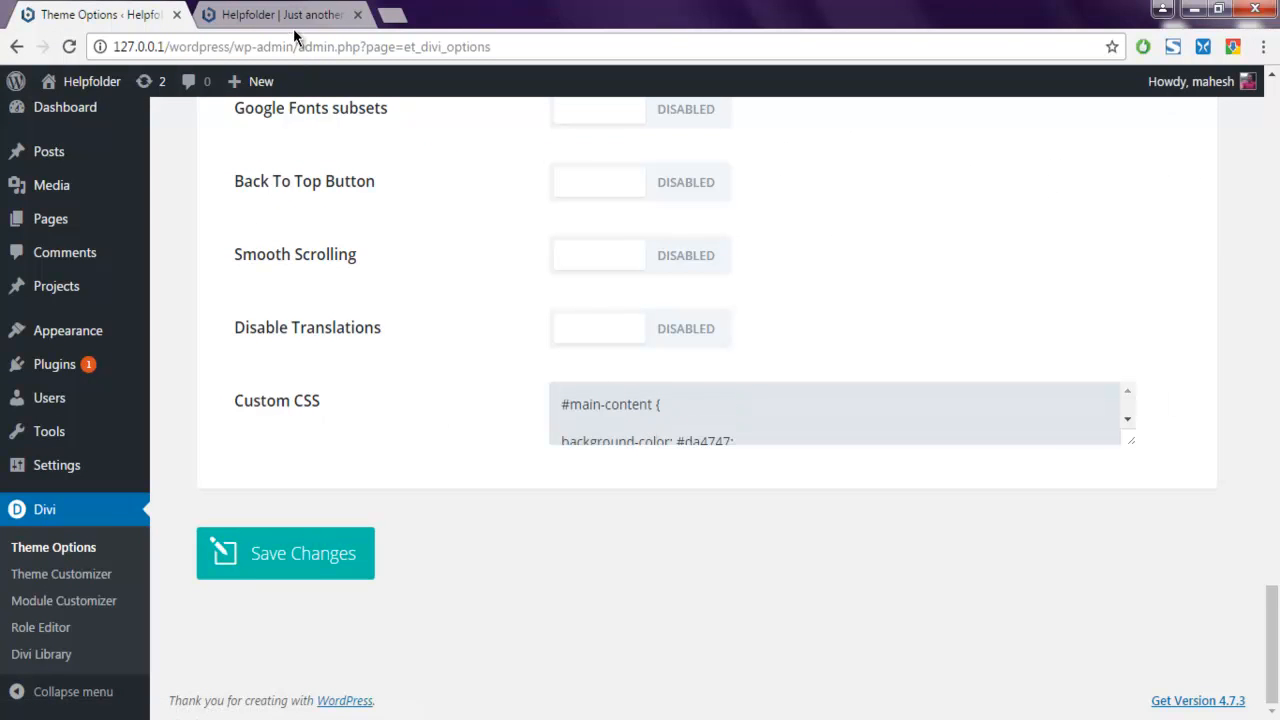
Switch back to the site's front page showing the red main content area.
left_click(280, 14)
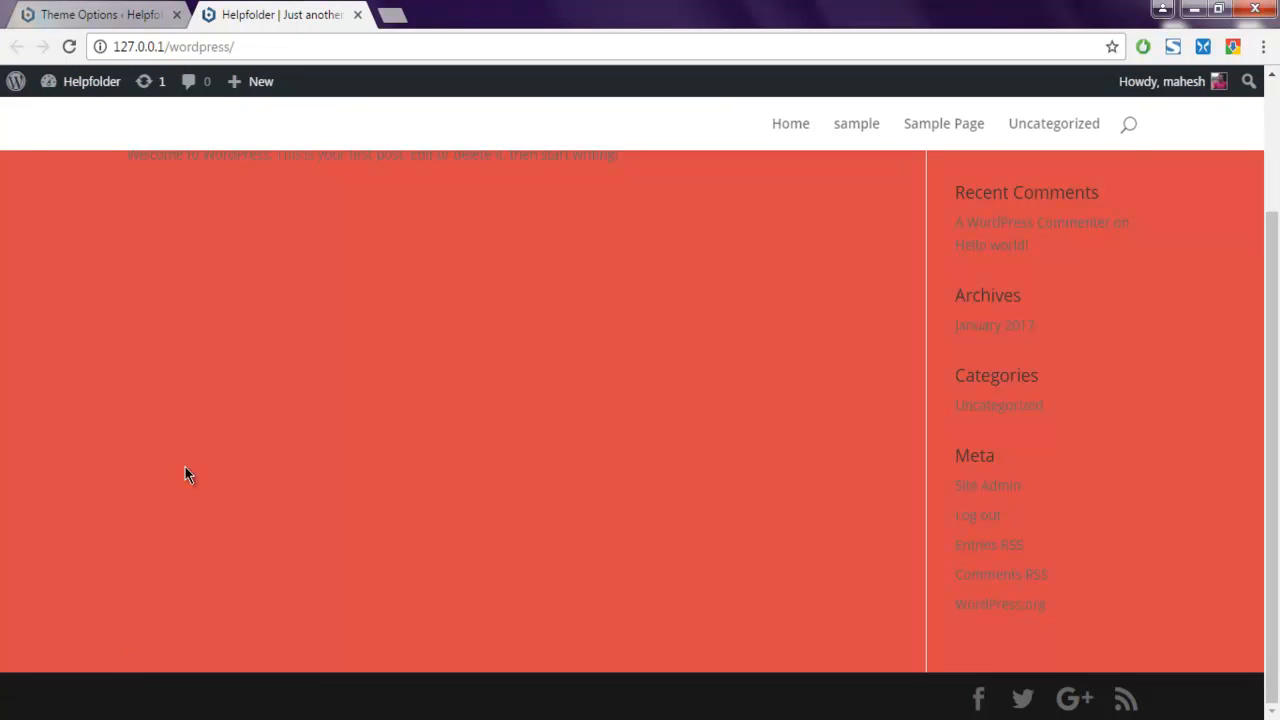
mouse_move(172, 480)
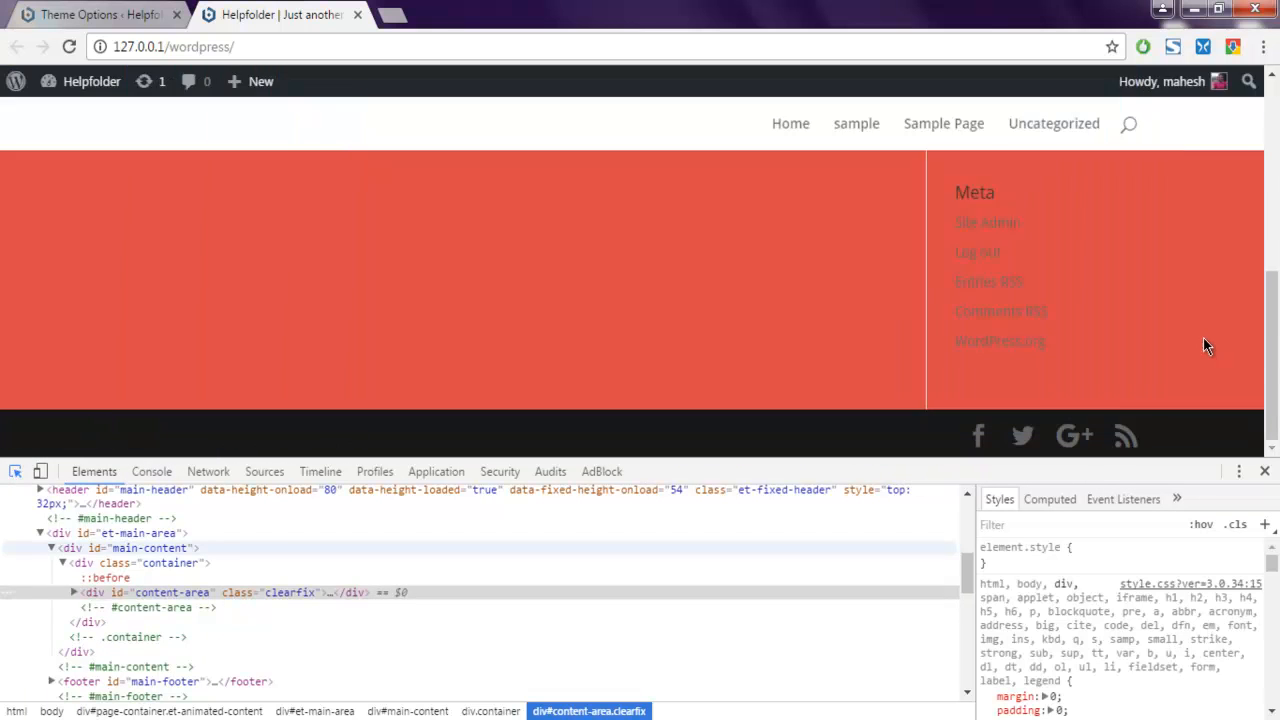
scroll("down", 3)
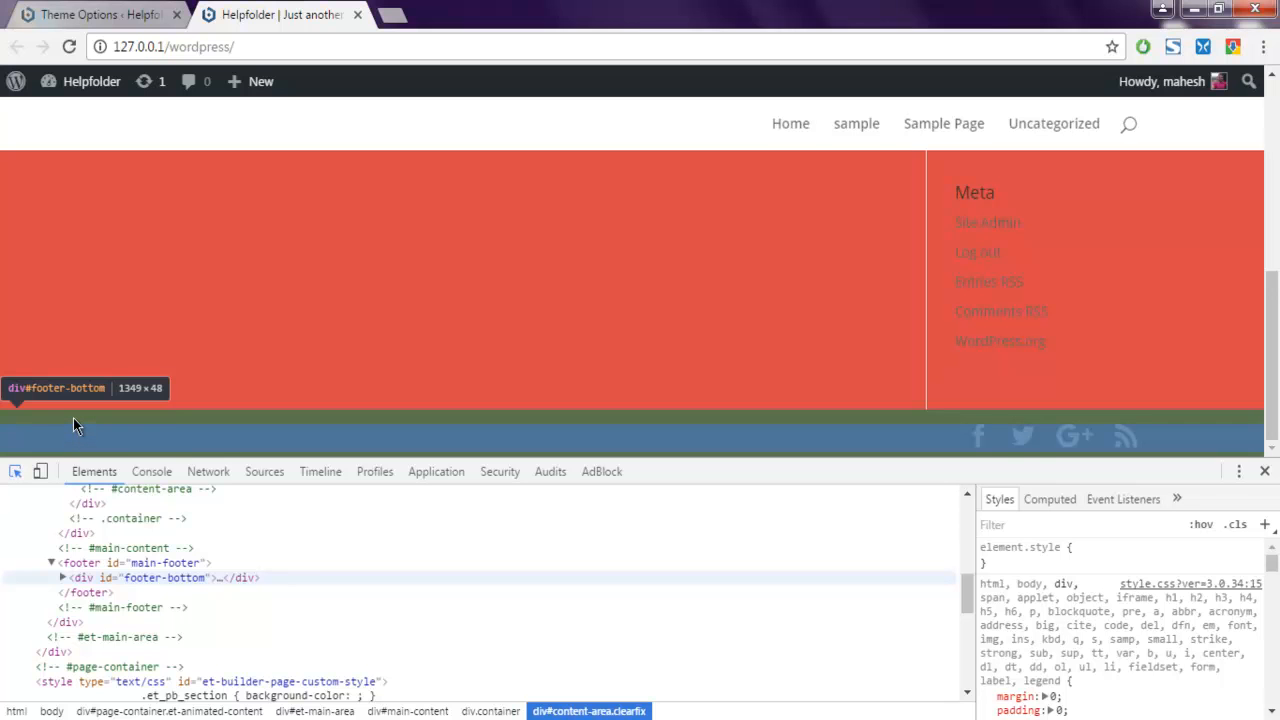
mouse_move(144, 562)
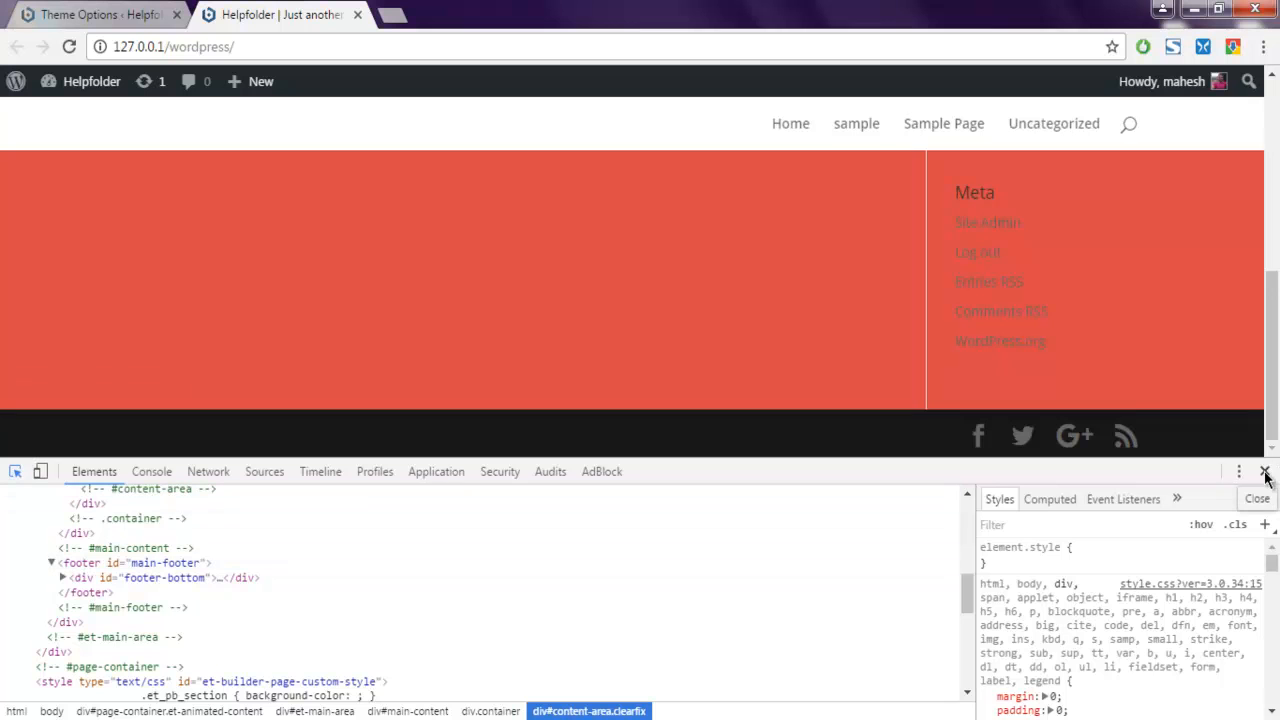
left_click(1264, 472)
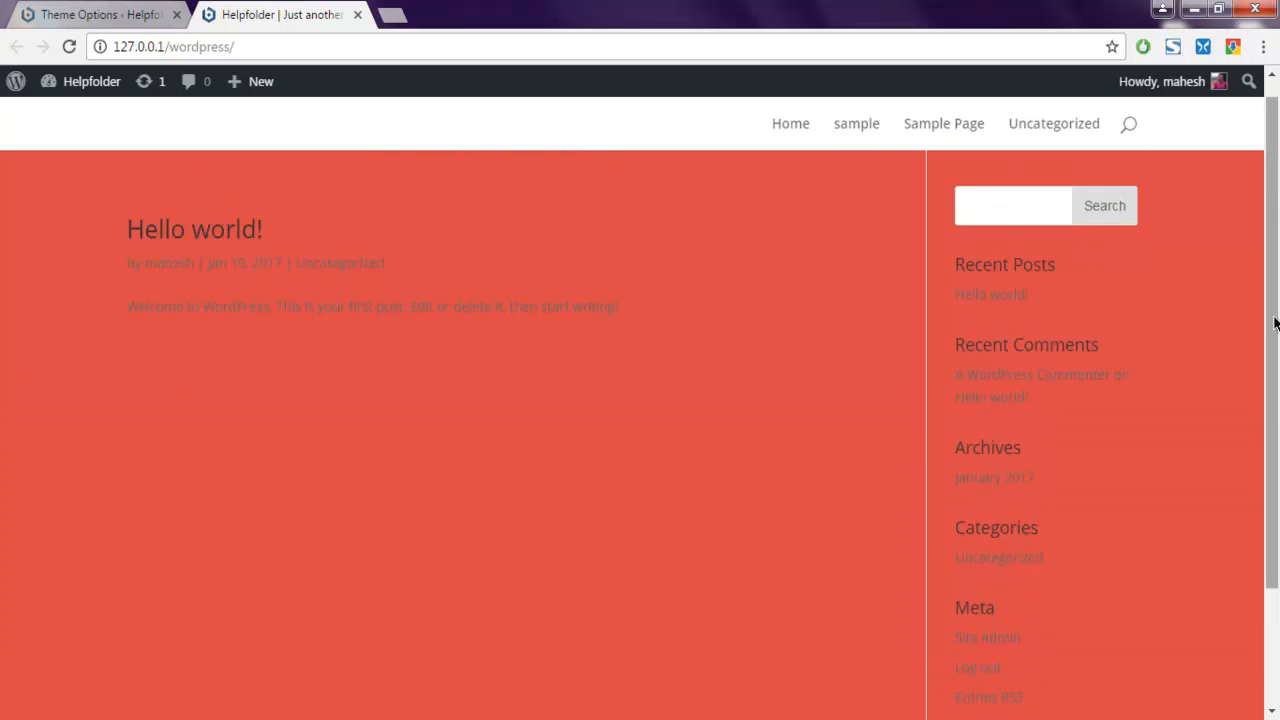
scroll("down", 3)
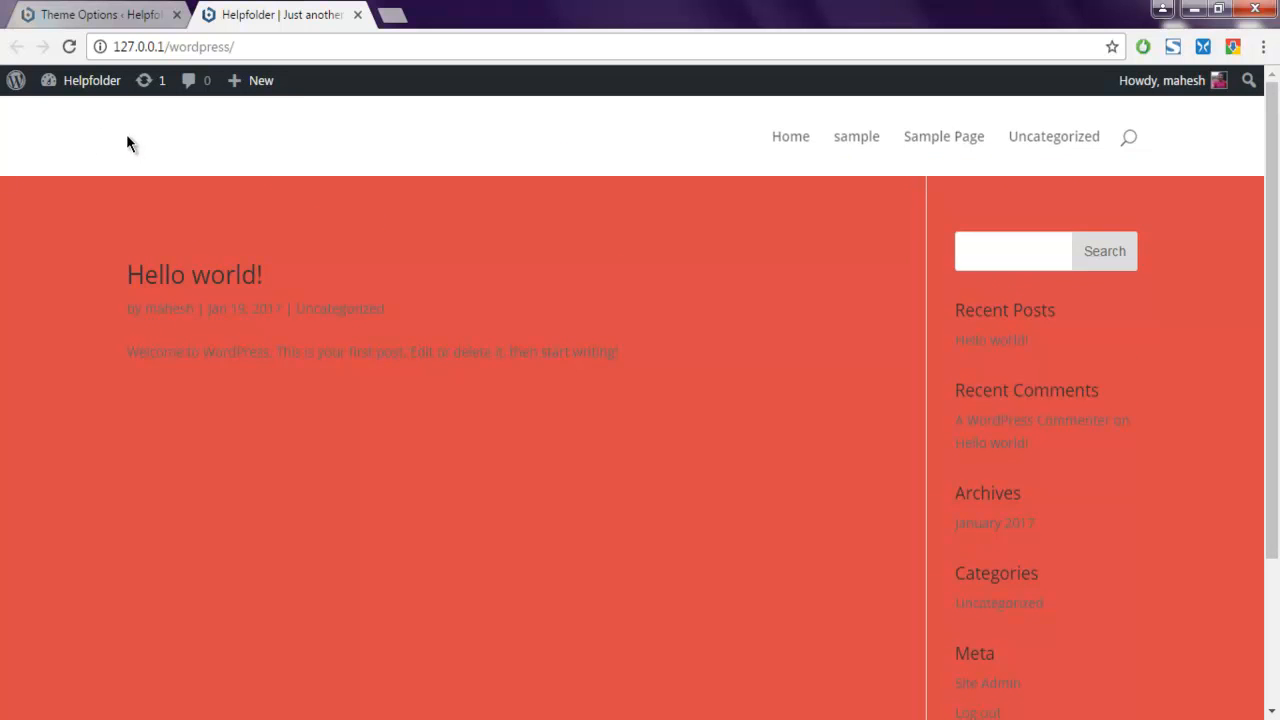
mouse_move(336, 178)
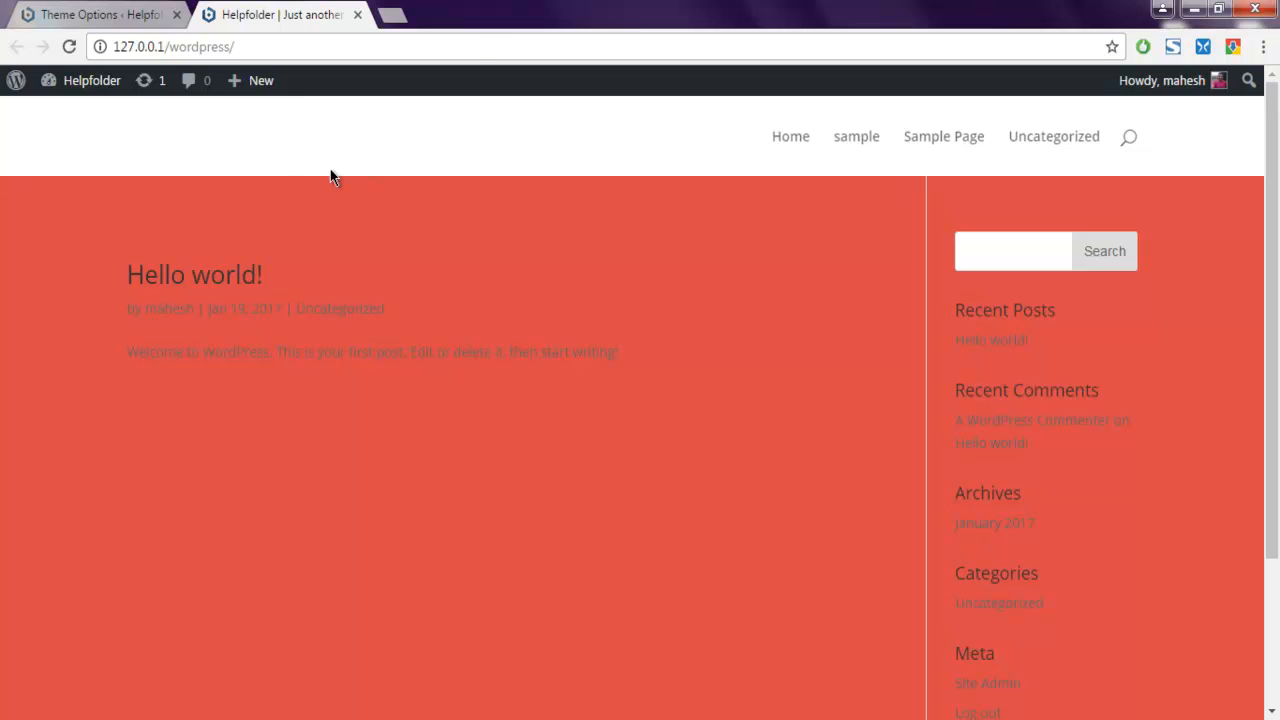
left_click(96, 14)
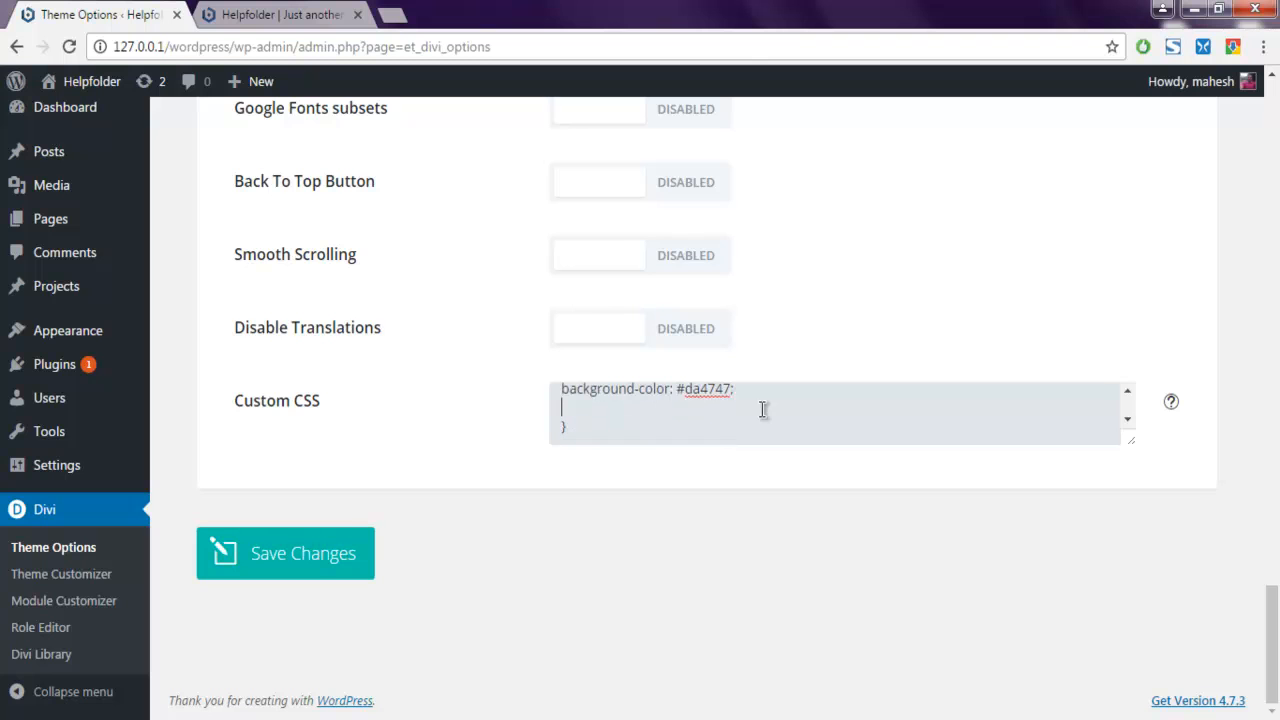
left_click(280, 14)
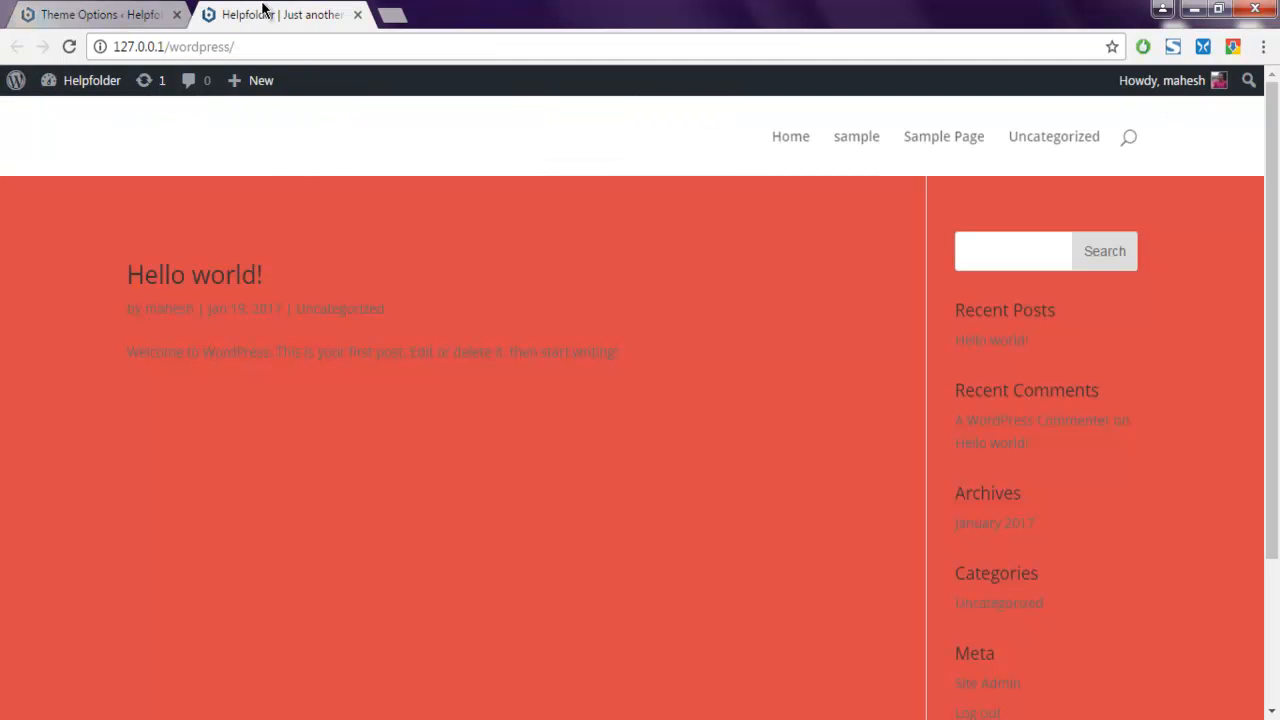
scroll("down", 3)
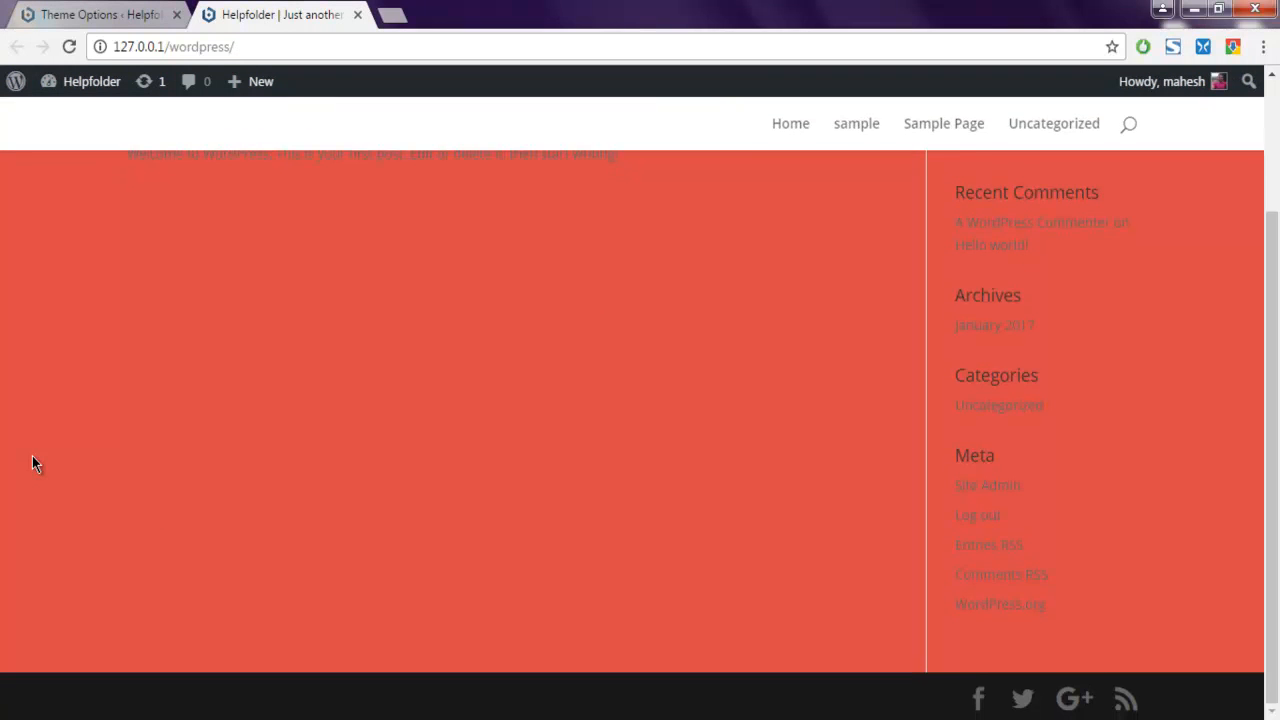
scroll("up", 3)
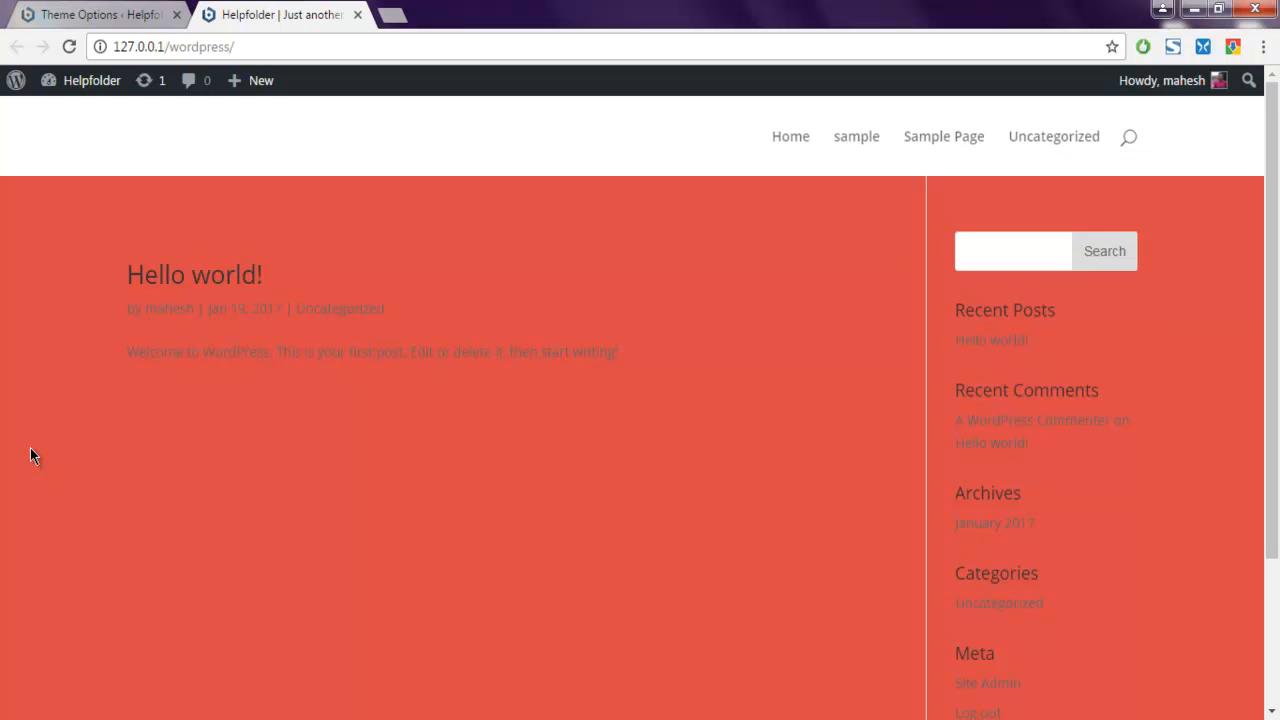
mouse_move(144, 468)
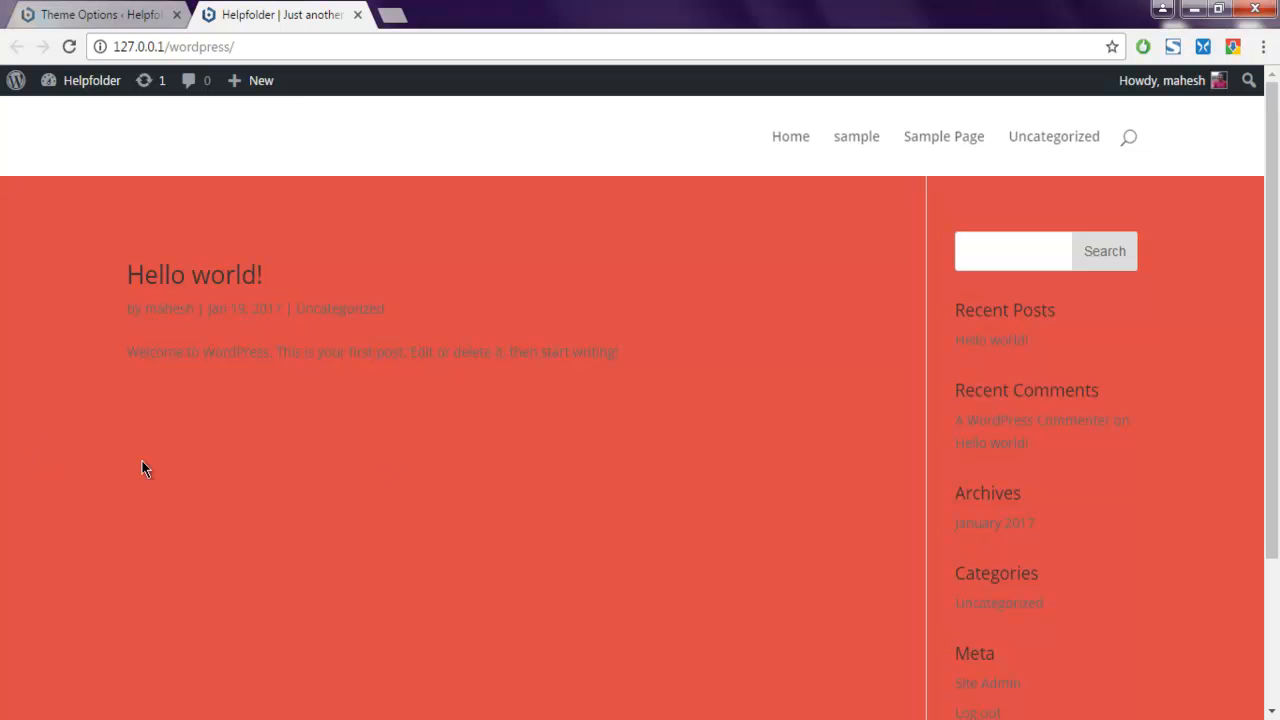